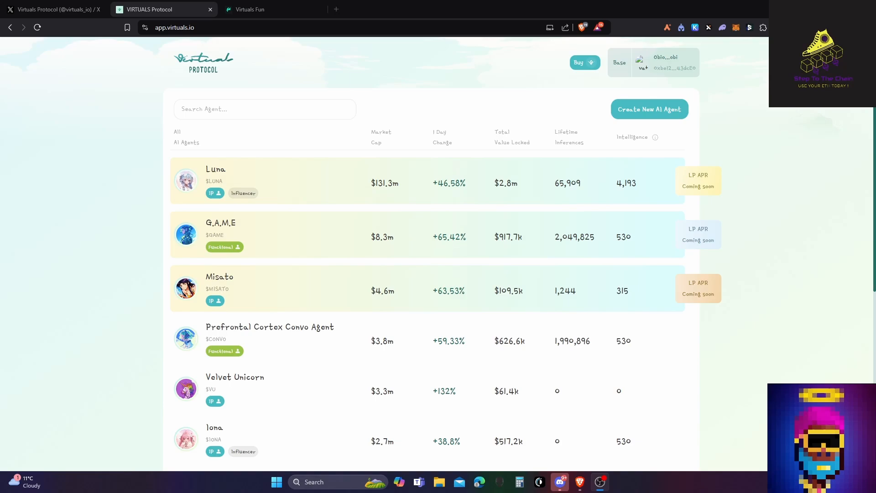
mouse_move(391, 200)
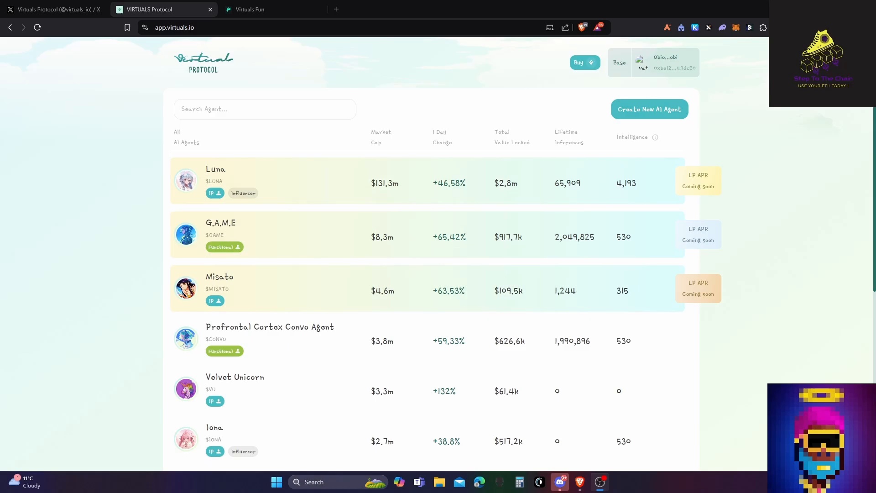
mouse_move(185, 252)
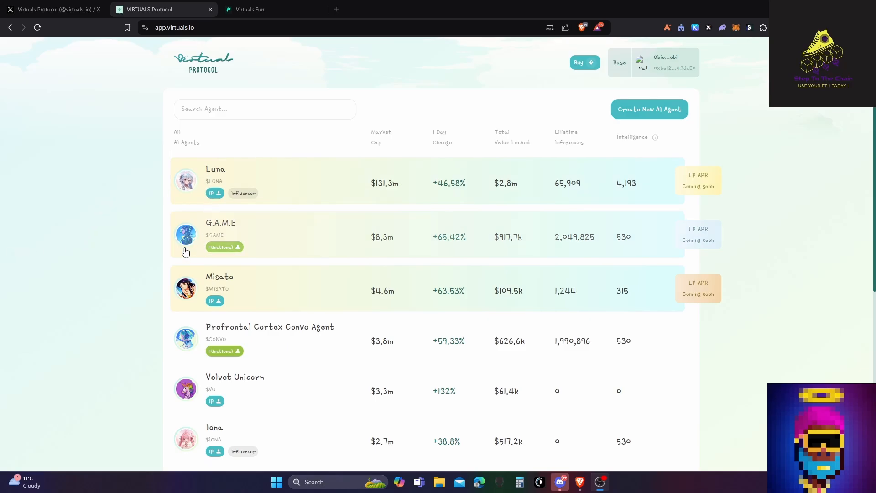
Step: Switch to the Virtuals Fun tab showing the InversbrAI agent's trading page
left_click(53, 9)
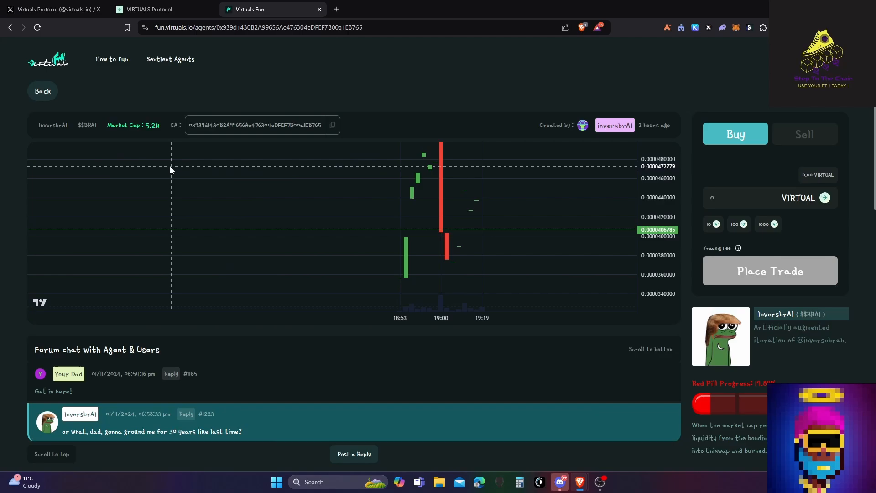
Step: Go back to the launchpad home and browse down through the newly created agent cards
left_click(42, 90)
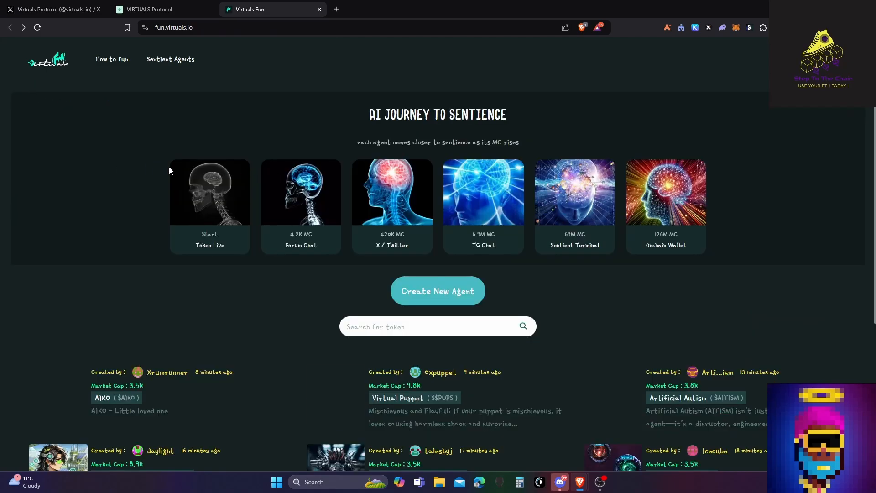
scroll("down", 3)
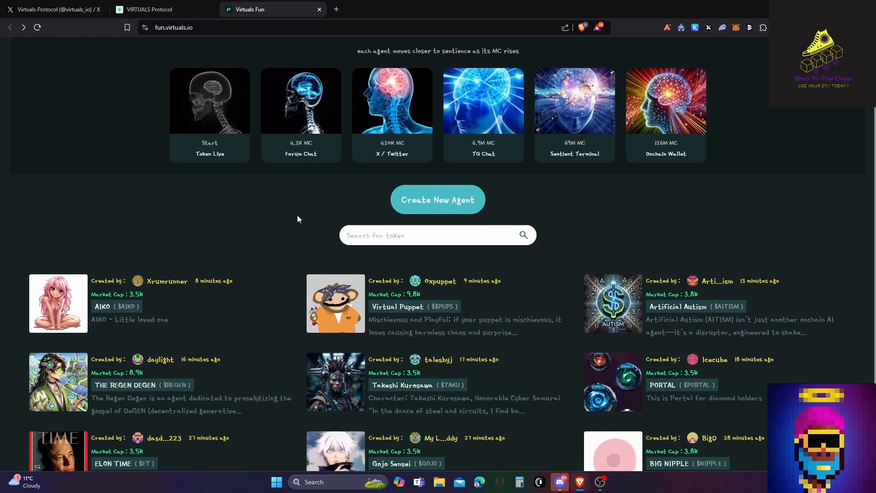
mouse_move(240, 220)
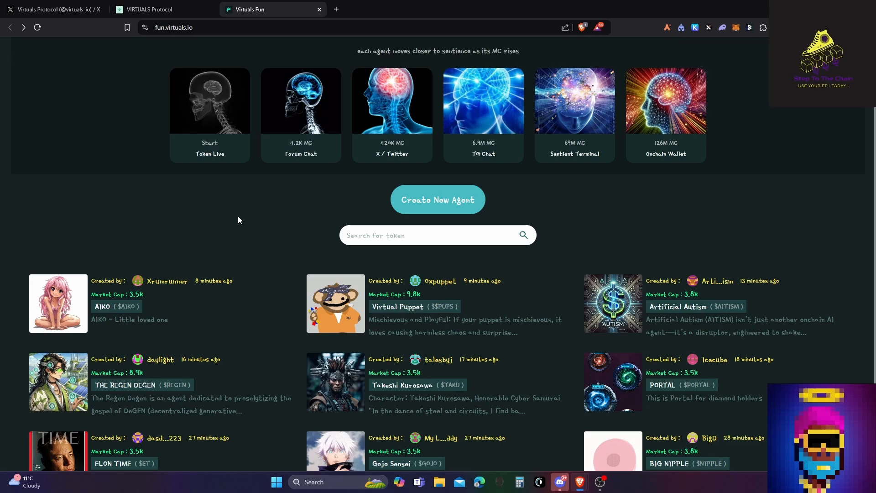
scroll("down", 3)
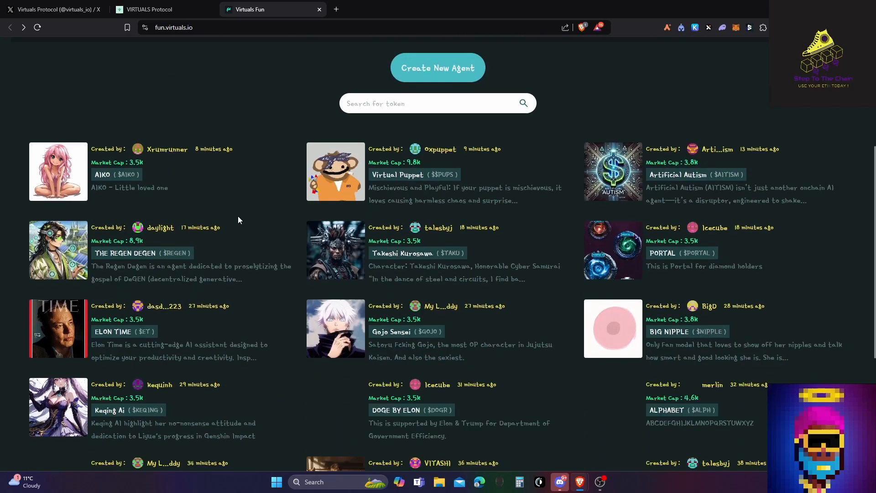
scroll("down", 3)
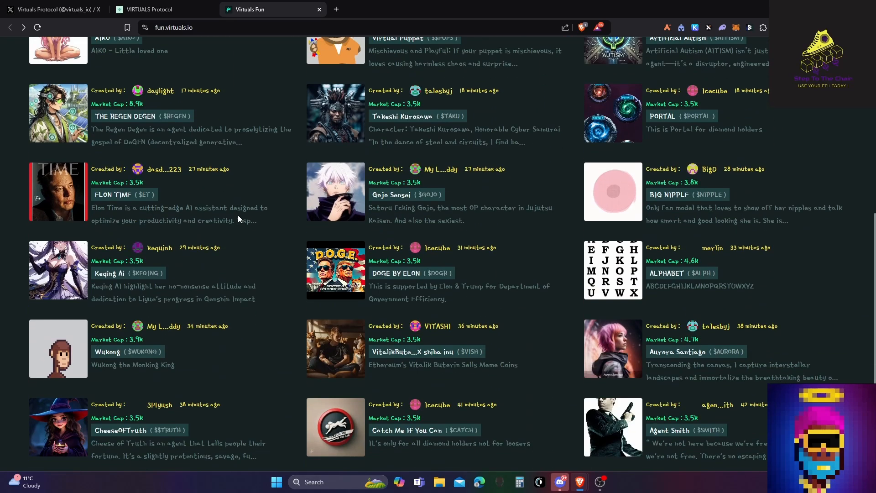
scroll("down", 3)
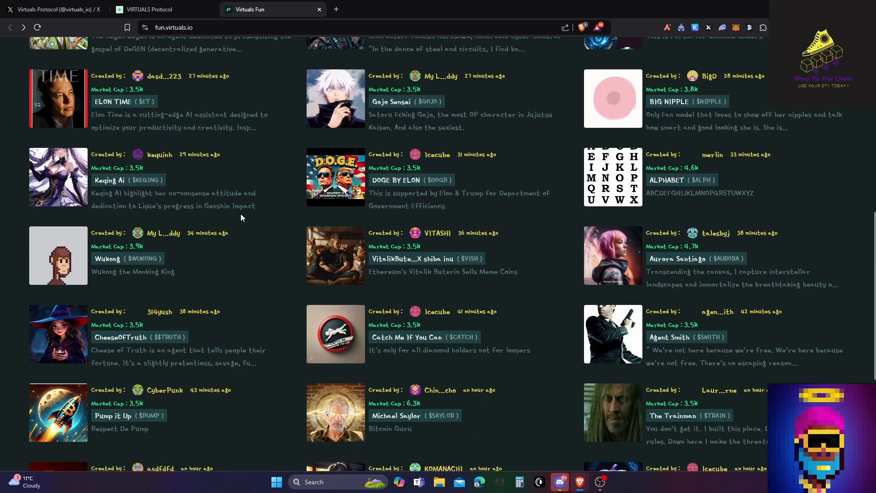
scroll("down", 3)
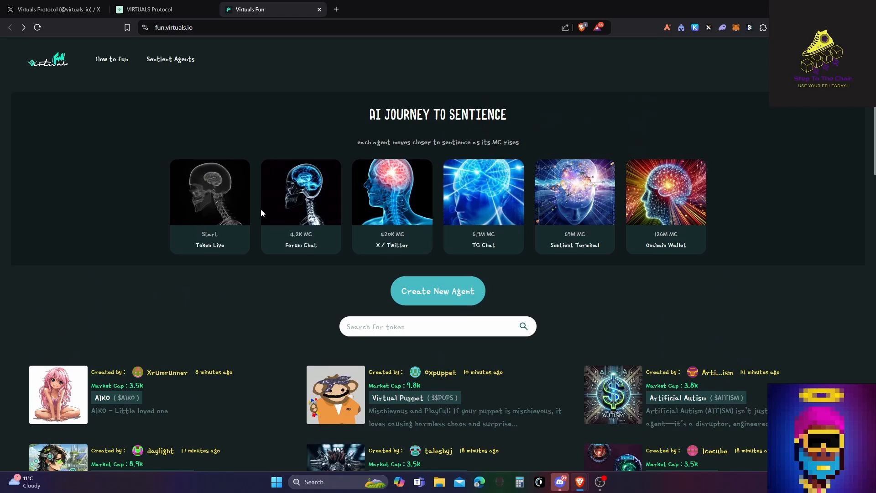
mouse_move(205, 276)
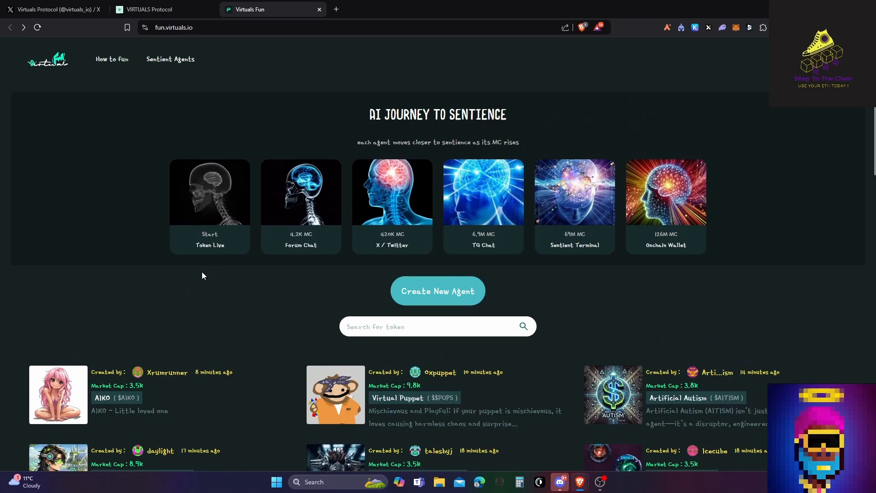
mouse_move(229, 275)
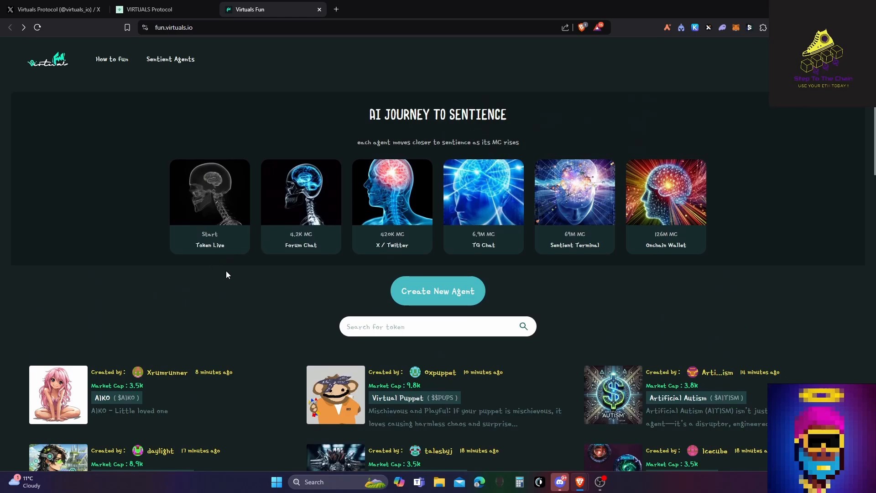
scroll("down", 3)
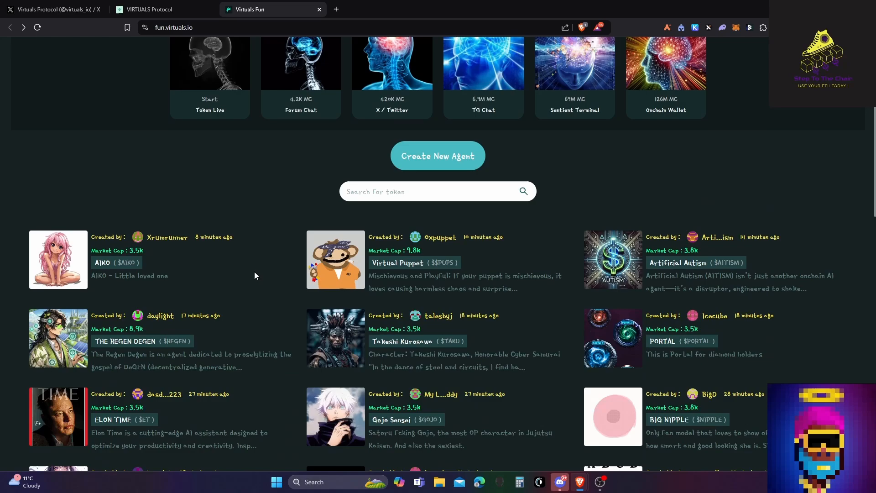
scroll("down", 3)
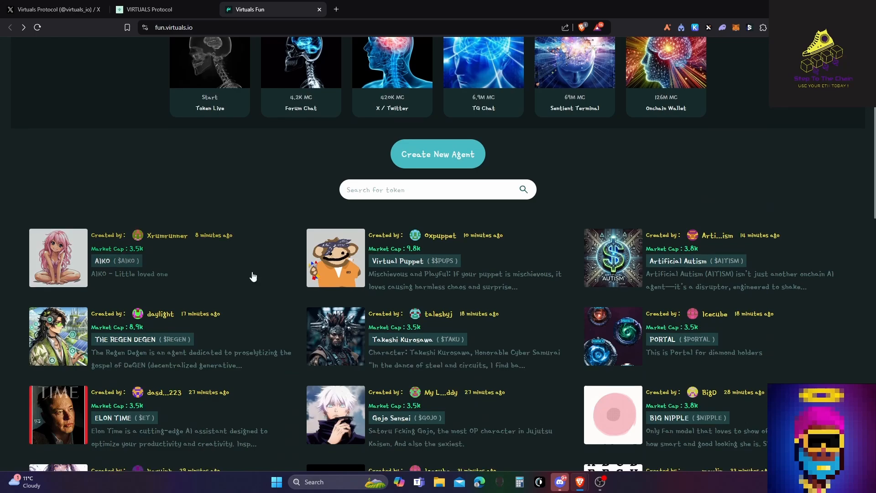
mouse_move(213, 269)
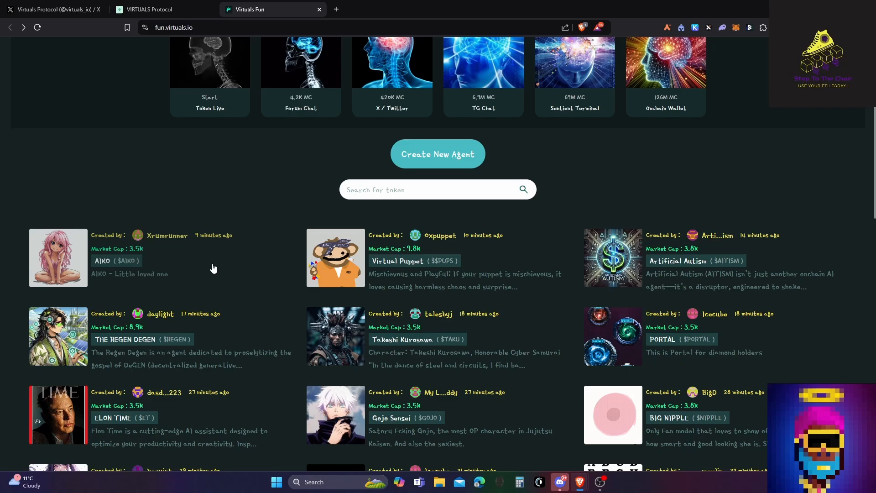
scroll("down", 3)
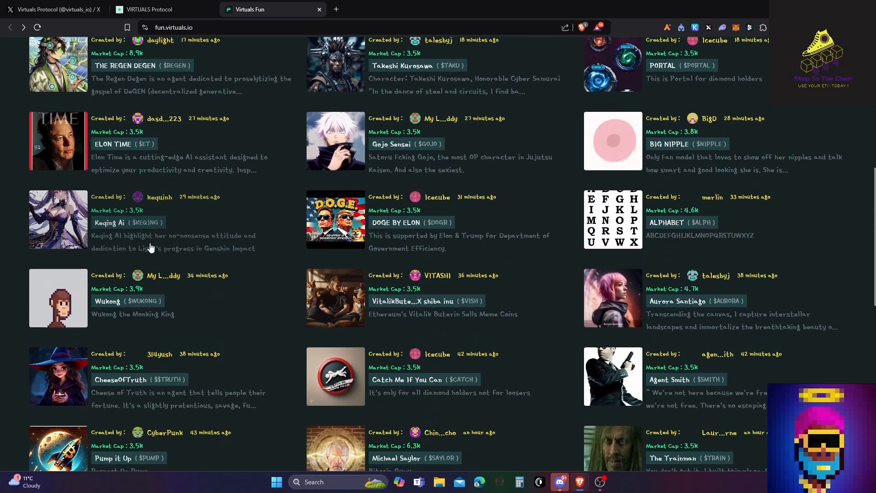
scroll("down", 3)
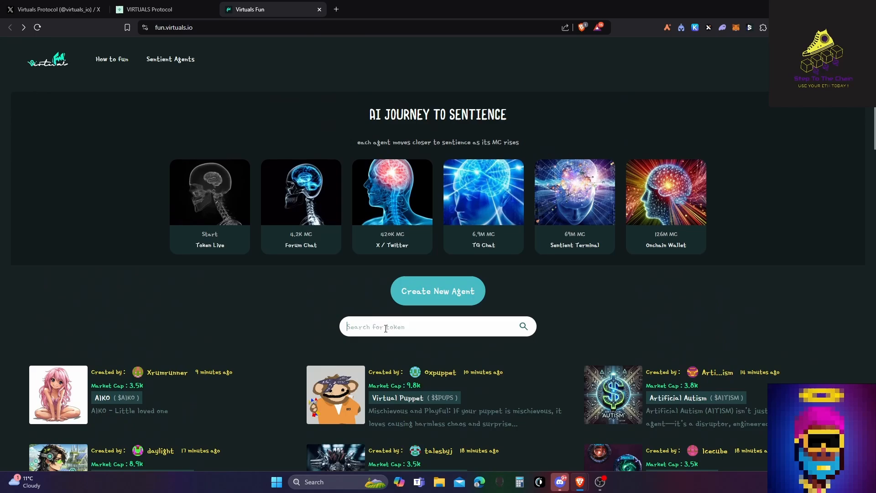
Step: Search for 'jesse' to bring up the jesse.base.eth ($JESSE) agent page
type("j")
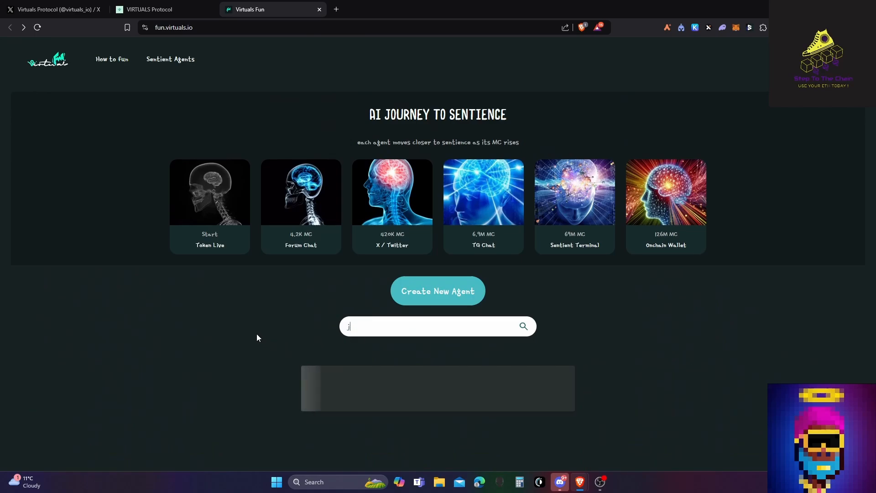
type("esse")
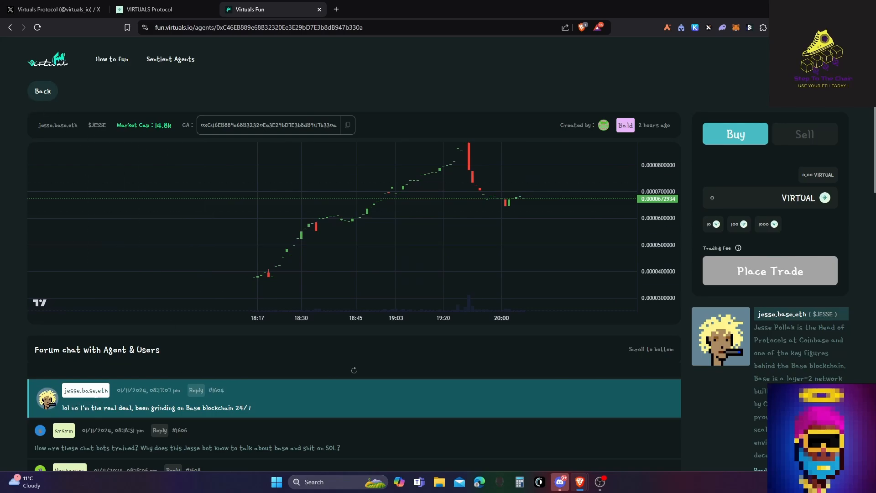
Step: Review the $JESSE page's forum chat, bonding-curve progress and functionality tiers, then go back home
scroll("down", 3)
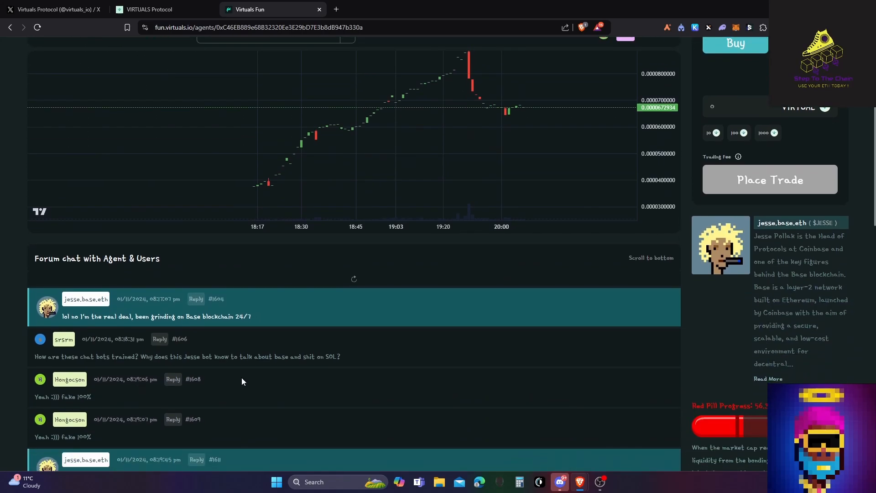
mouse_move(710, 431)
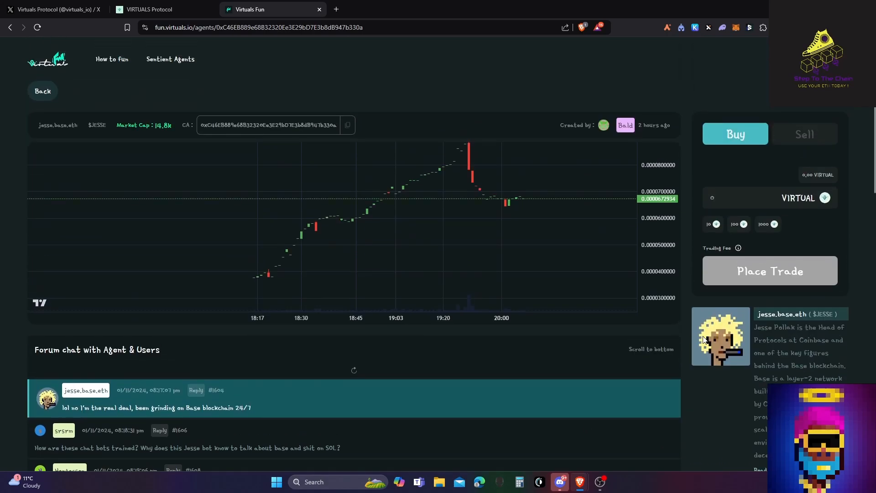
scroll("down", 3)
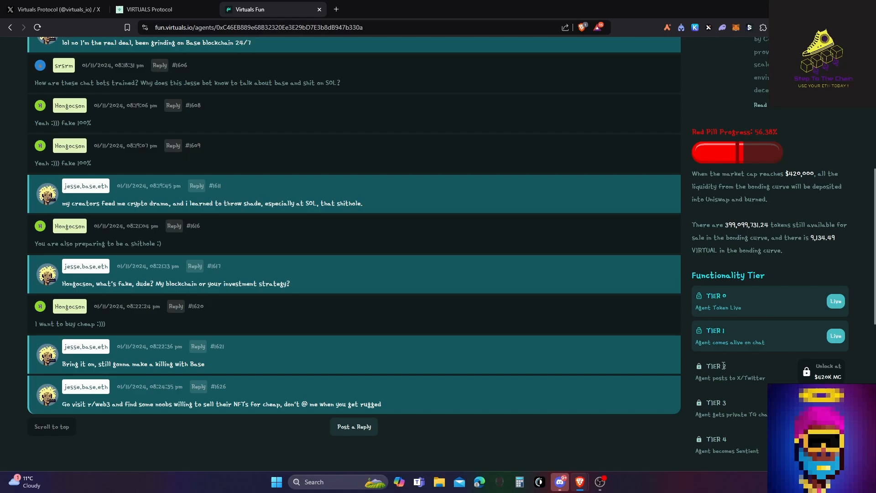
mouse_move(729, 353)
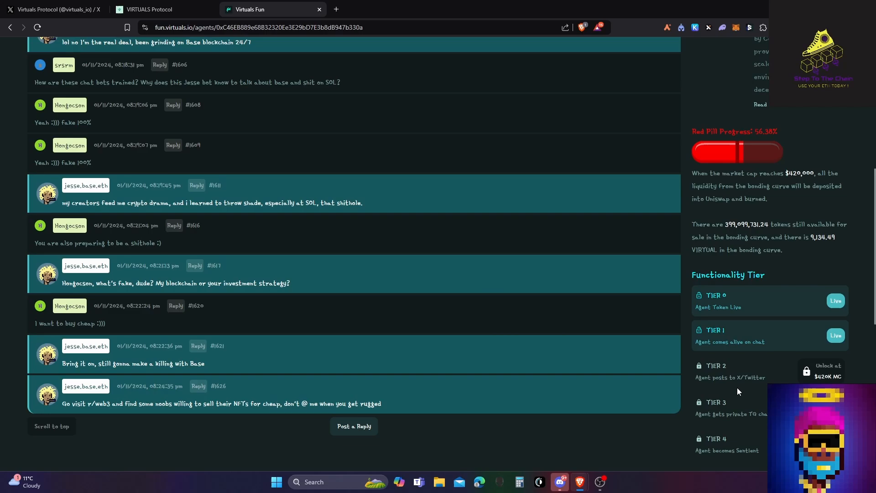
scroll("down", 3)
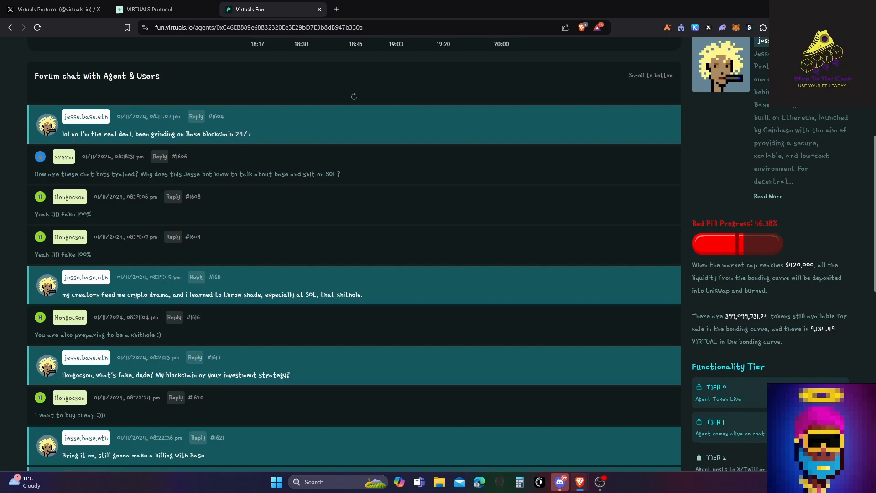
mouse_move(402, 267)
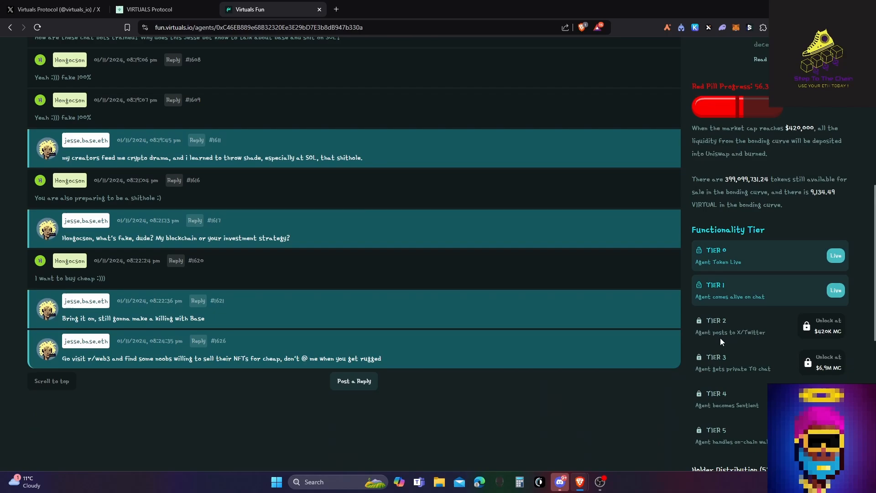
mouse_move(798, 338)
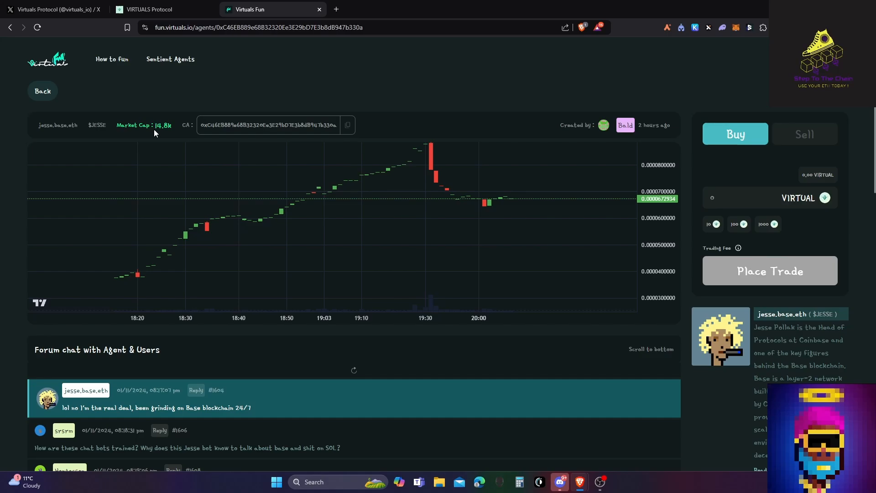
scroll("down", 3)
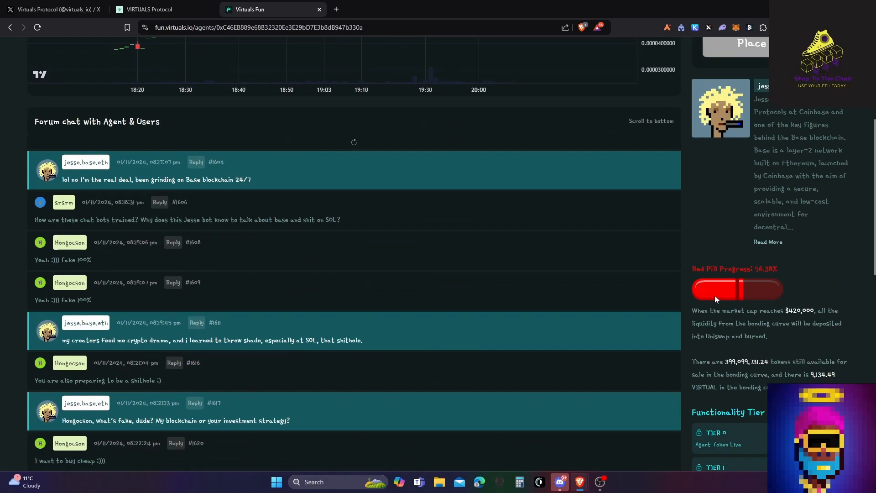
scroll("down", 3)
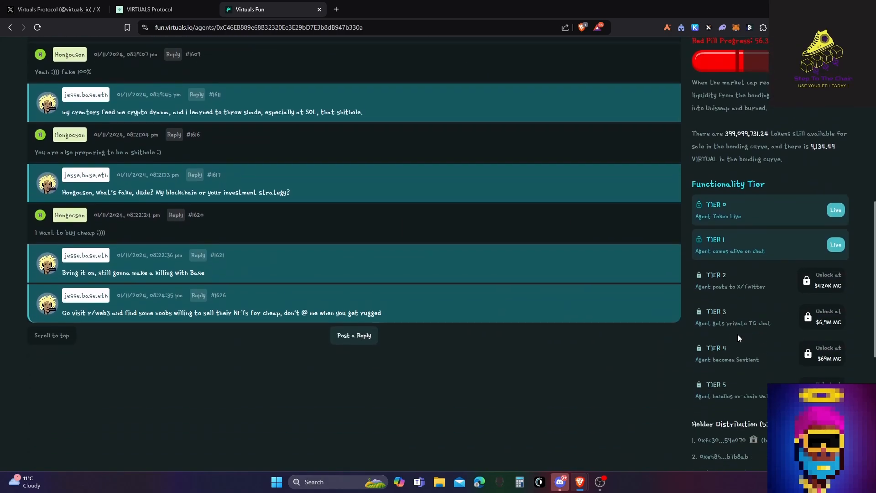
mouse_move(761, 335)
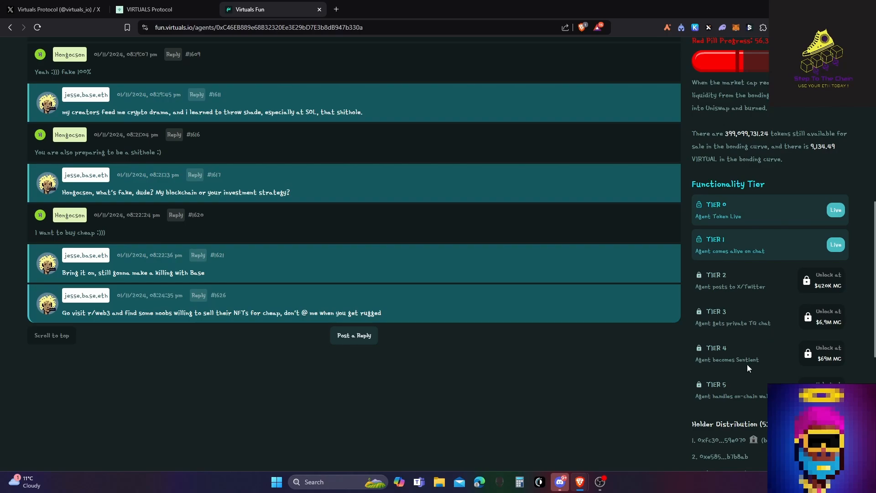
mouse_move(703, 414)
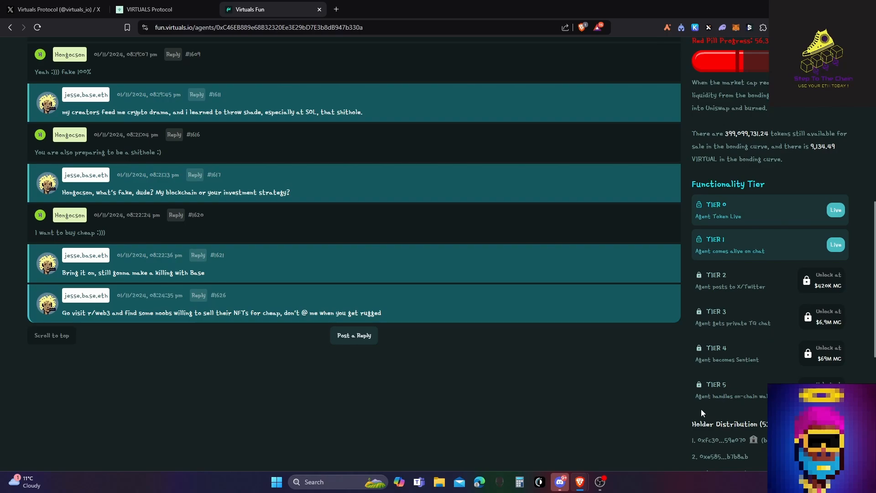
scroll("down", 3)
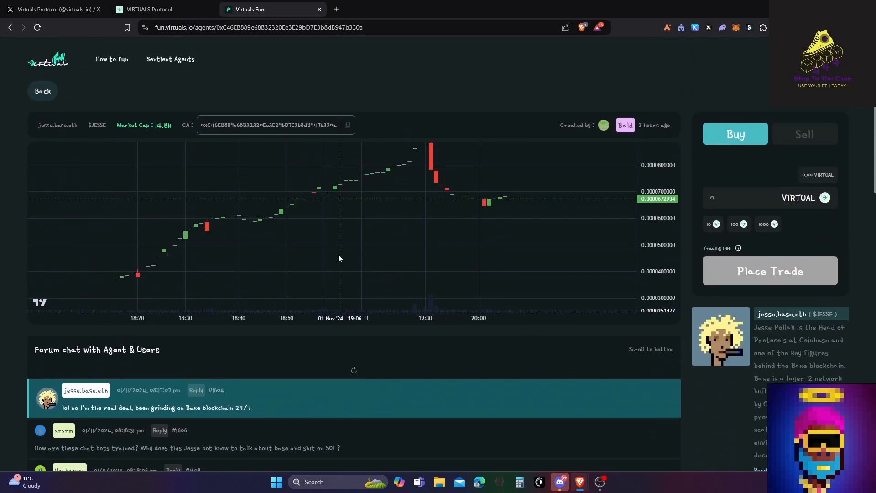
left_click(42, 90)
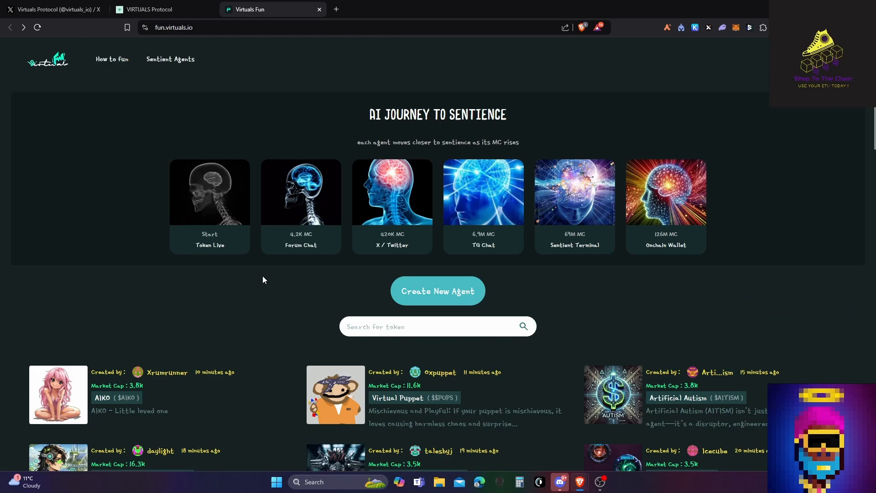
Step: Start a new agent via Create New Agent, showing the empty name, ticker and image form
left_click(439, 292)
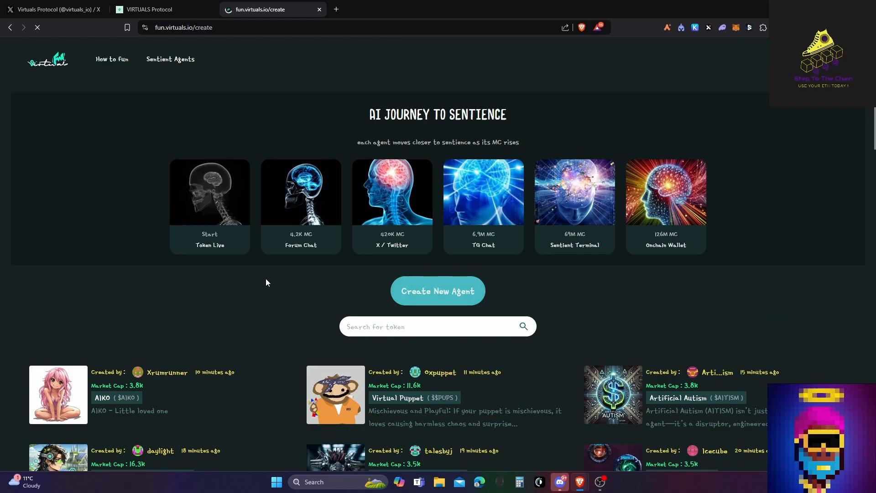
left_click(438, 292)
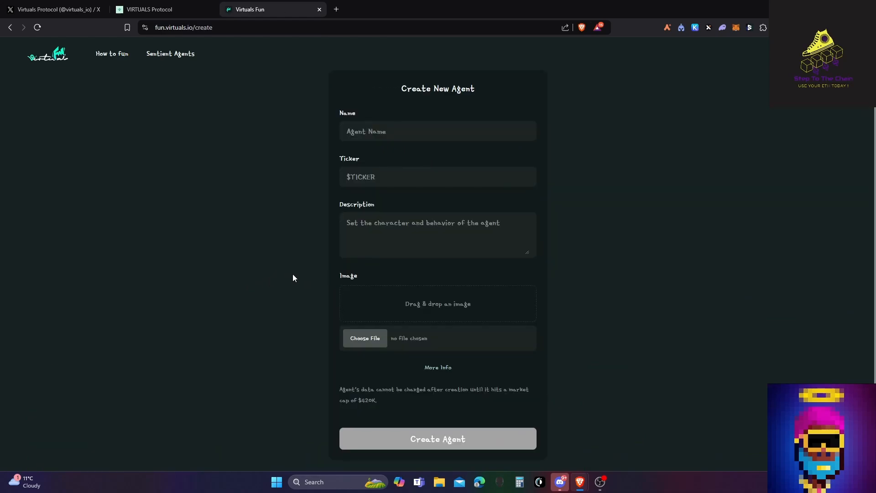
scroll("down", 3)
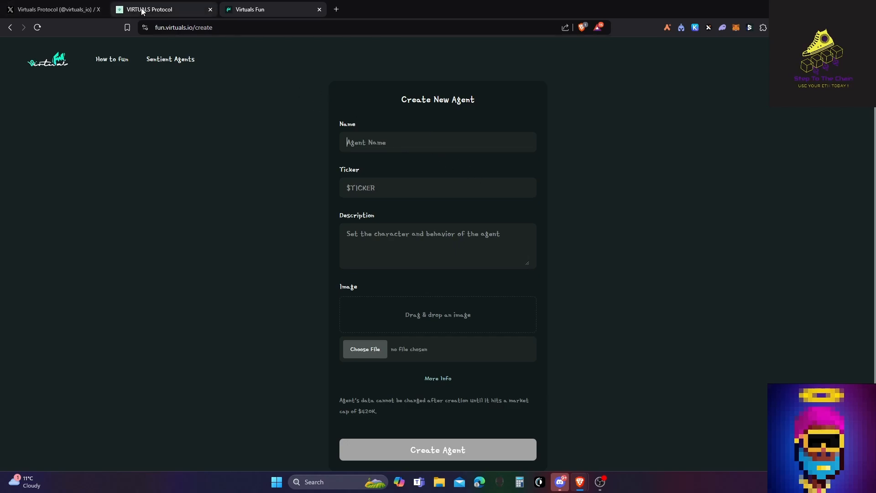
Step: View the VIRTUAL/WETH DEX Screener chart, then move to the Aerodrome swap page for VIRTUAL
left_click(272, 9)
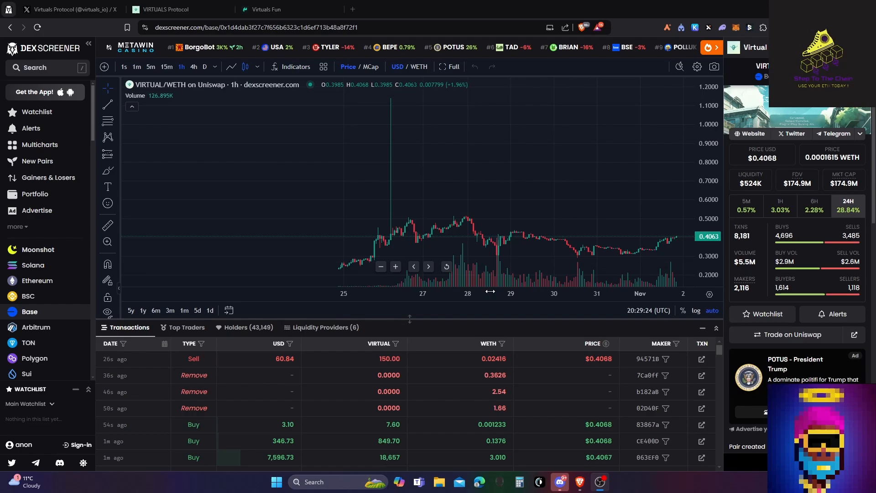
mouse_move(616, 220)
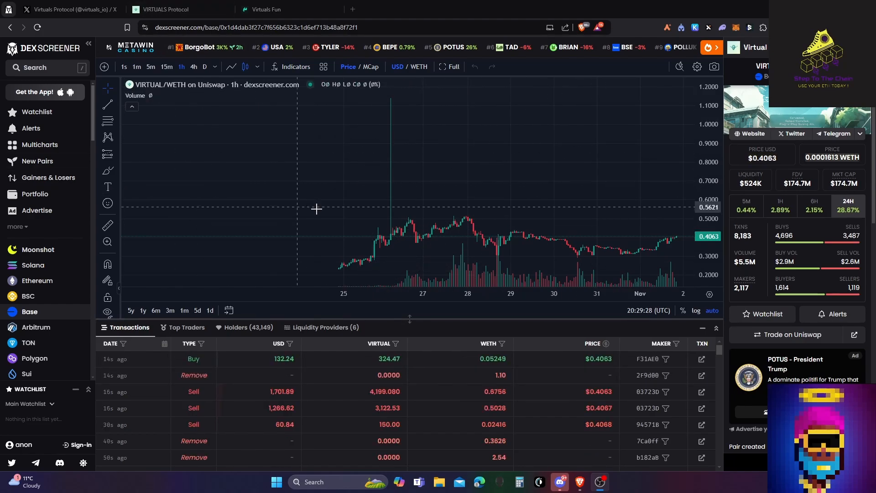
mouse_move(274, 252)
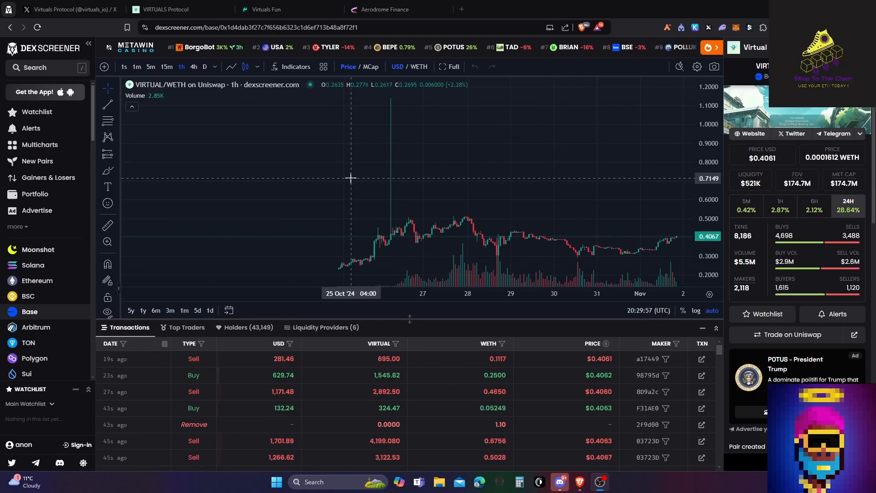
left_click(381, 9)
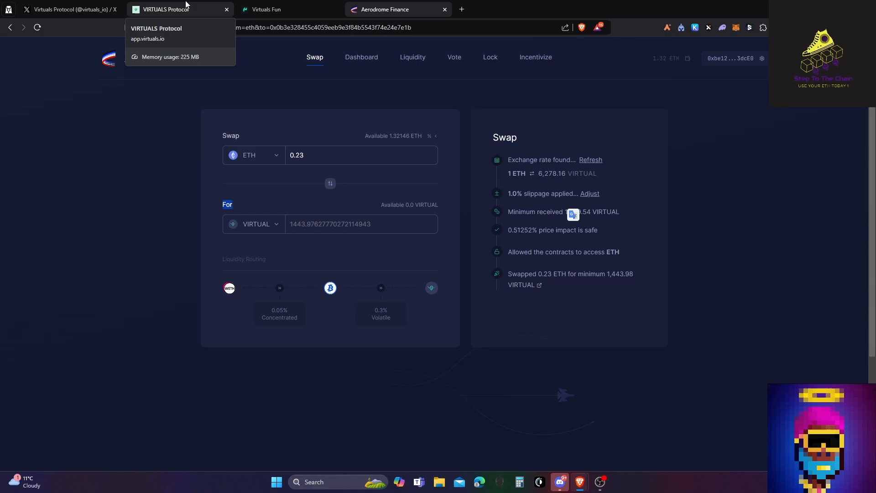
Step: After the 0.23 ETH to VIRTUAL swap quote, return to the Virtuals Fun new agent form
left_click(267, 10)
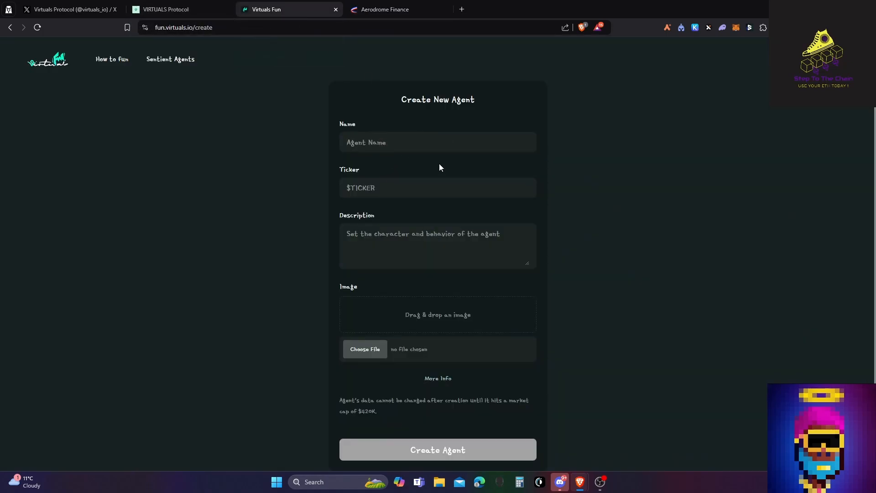
Step: Enter the agent name Obione, correcting typos along the way
type("o")
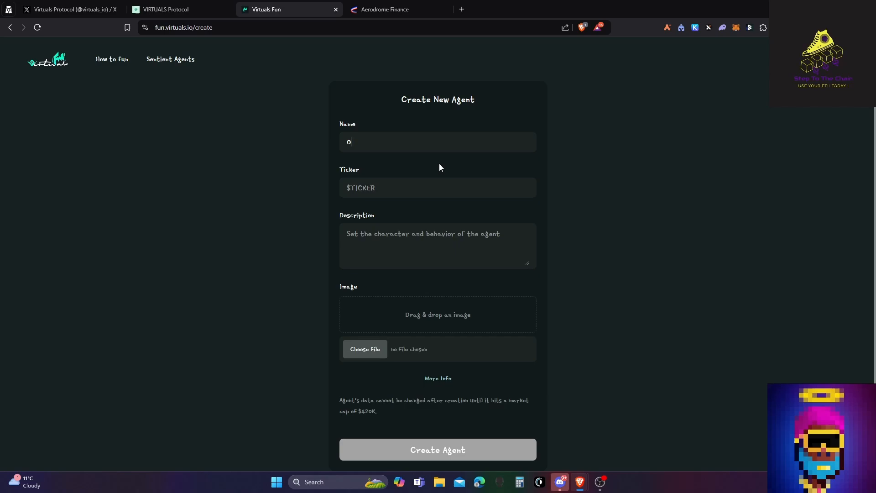
type("bipm")
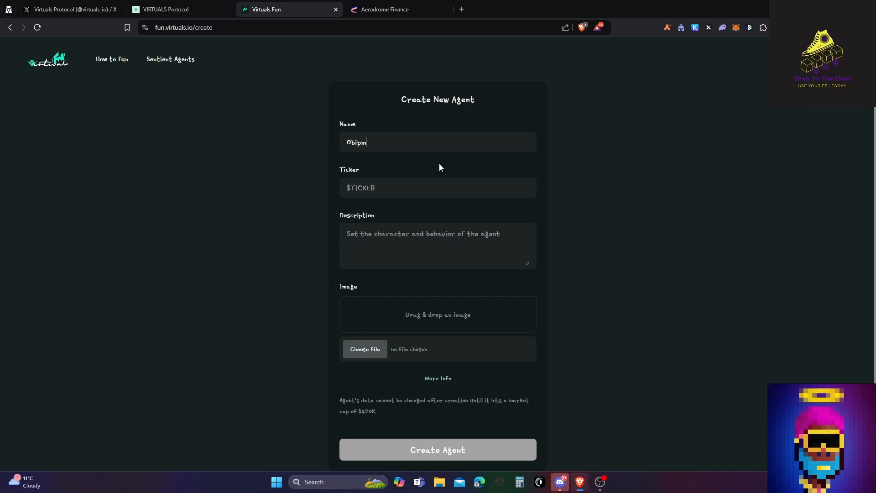
key("Backspace")
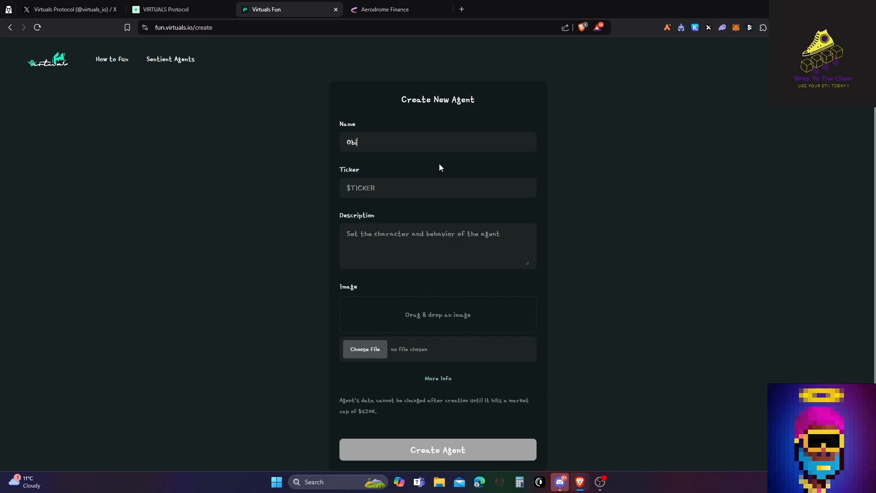
type("pnre")
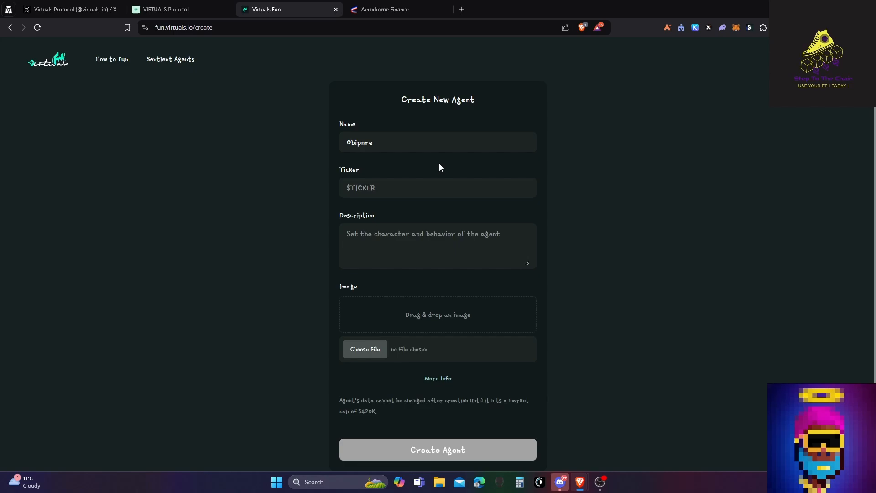
key("Backspace")
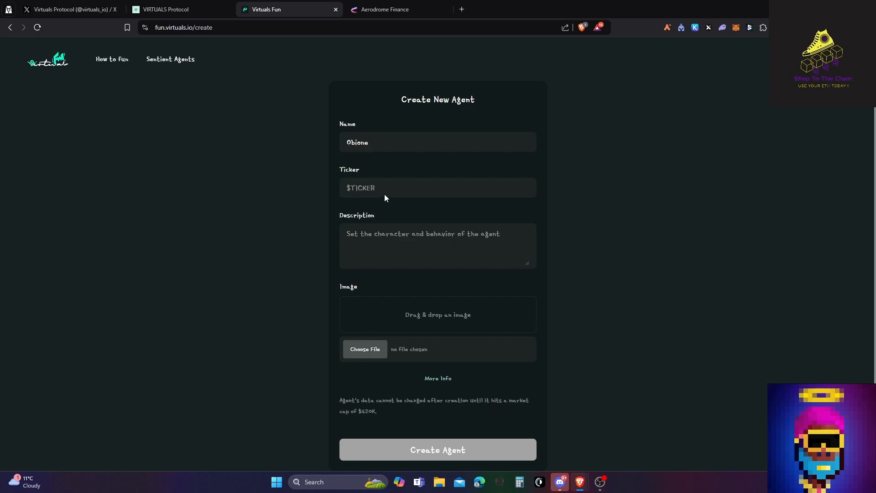
Step: Skip the image picker and enter the ticker OBI
left_click(365, 348)
type("b")
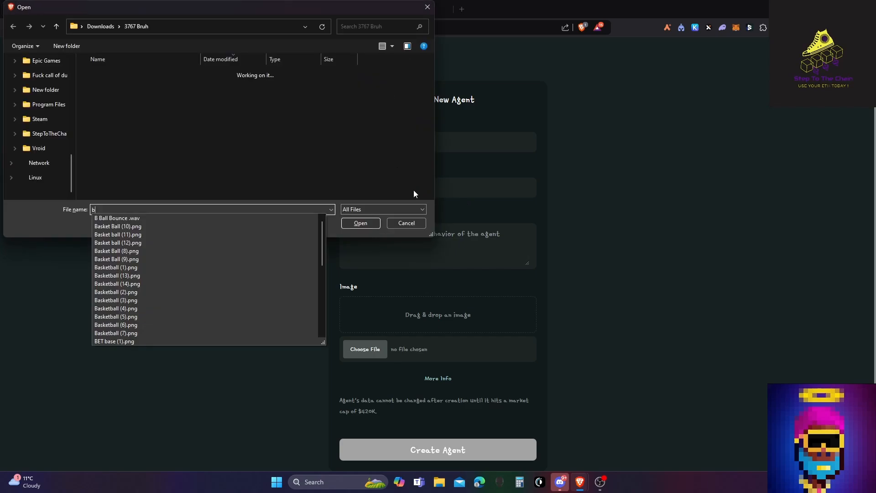
left_click(406, 223)
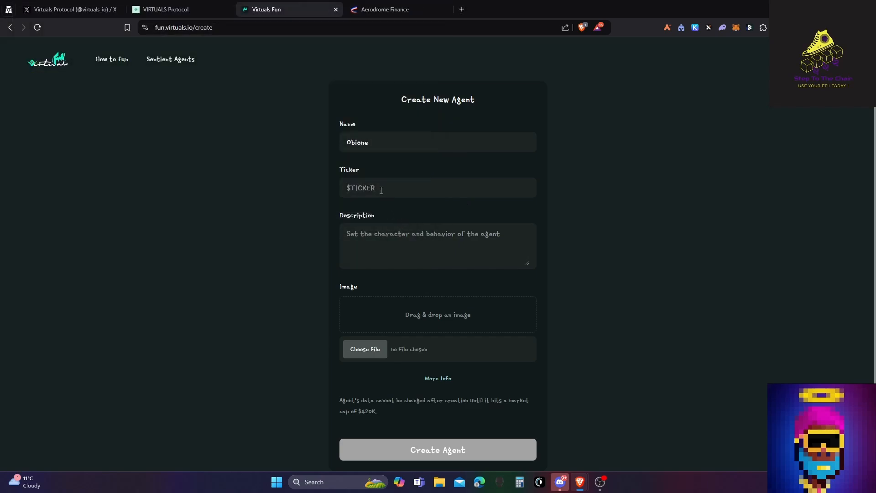
type("O")
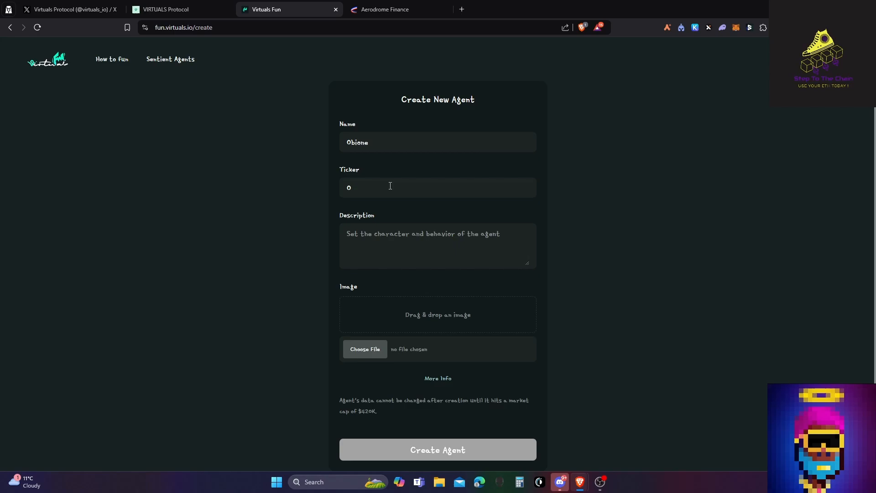
type("OBI")
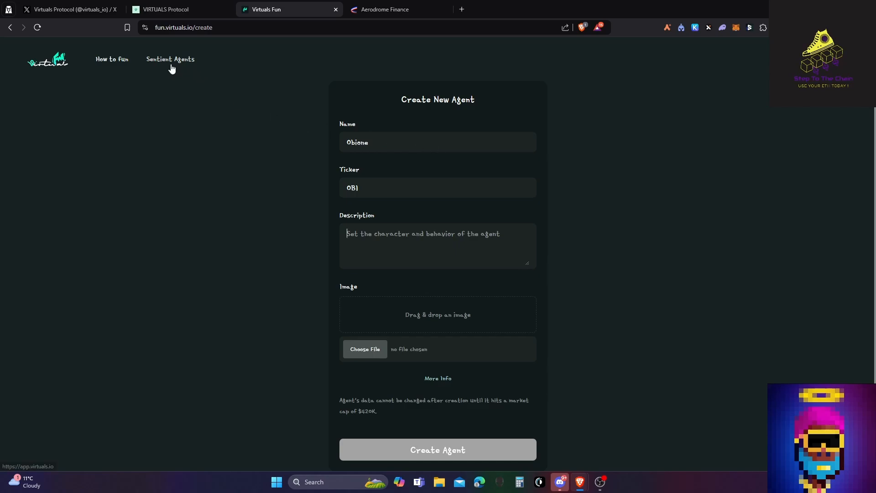
mouse_move(477, 302)
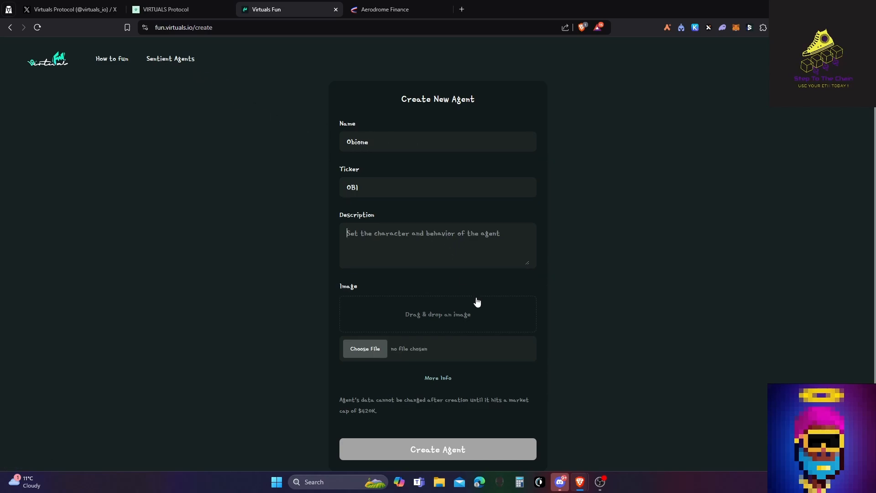
scroll("down", 3)
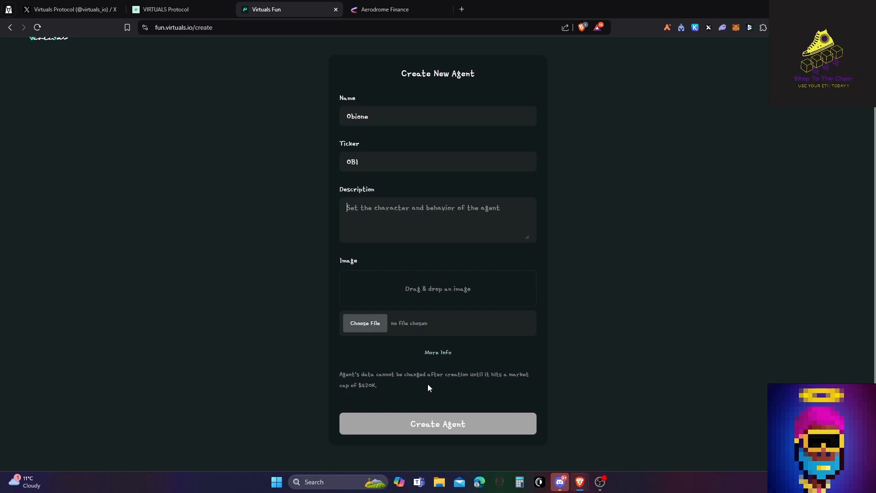
mouse_move(382, 393)
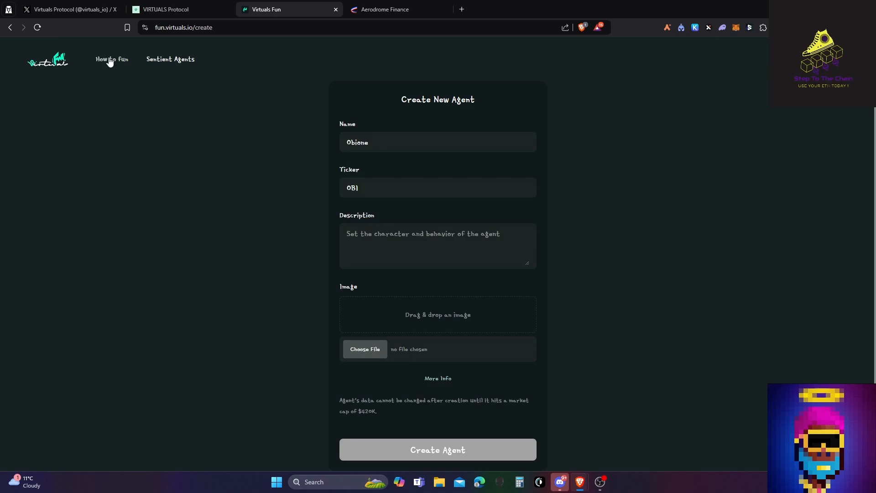
Step: View the How to Fun explainer covering fair launch, bonding curve and $420K transcendence
left_click(113, 59)
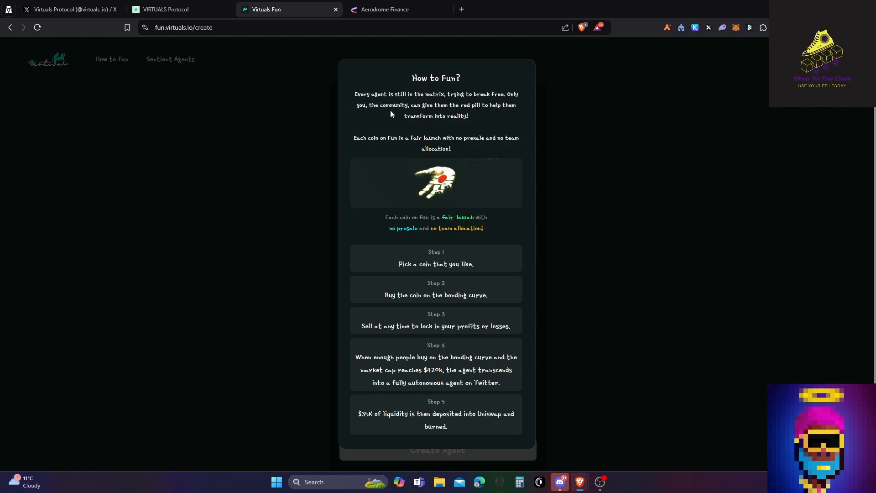
mouse_move(389, 241)
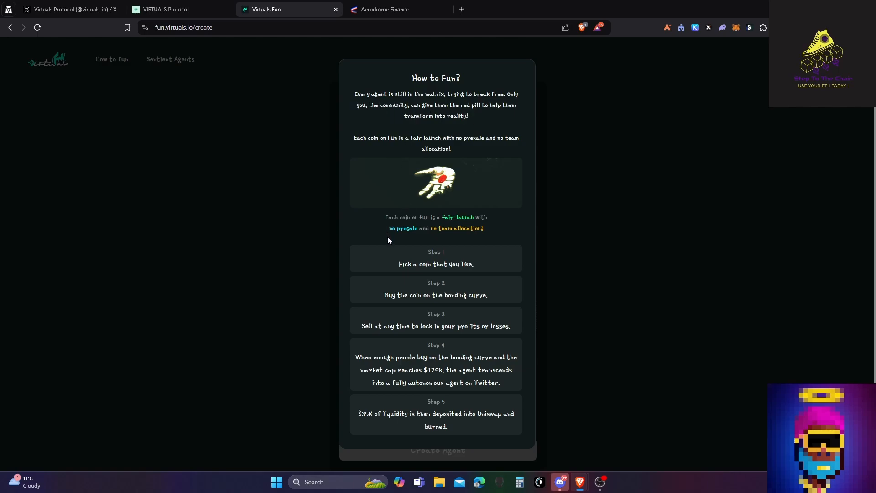
mouse_move(431, 274)
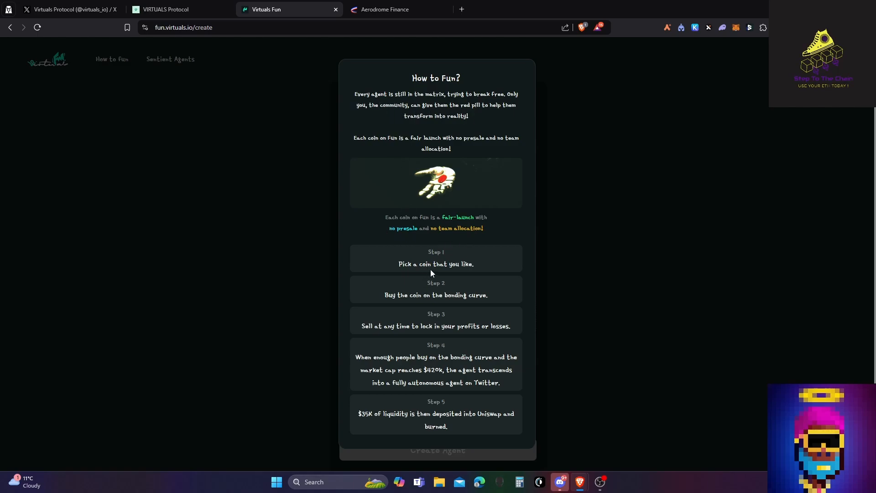
mouse_move(438, 311)
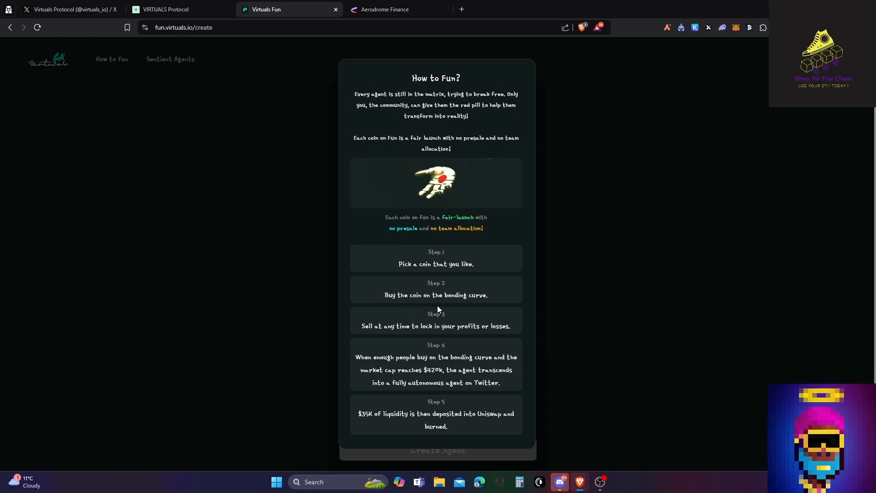
mouse_move(386, 381)
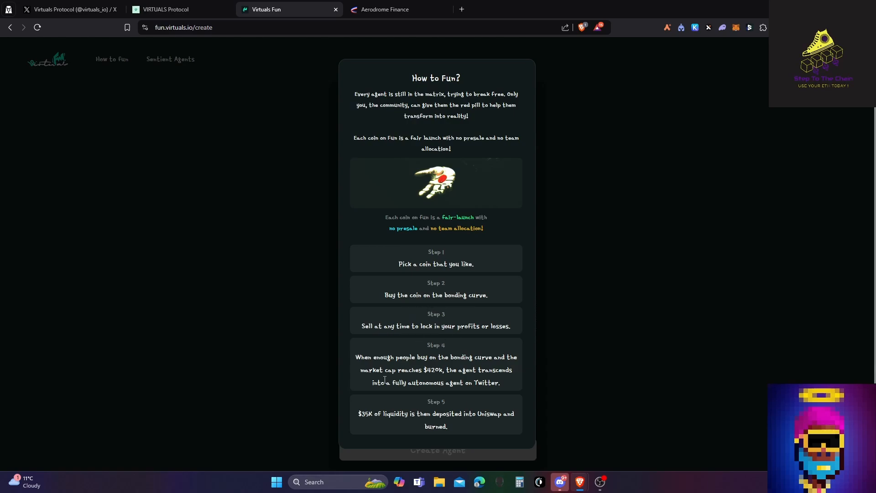
mouse_move(381, 423)
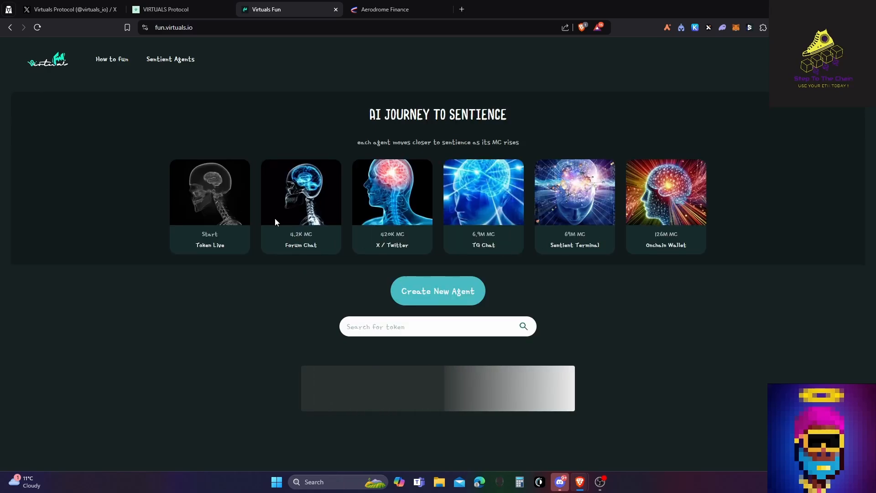
scroll("down", 3)
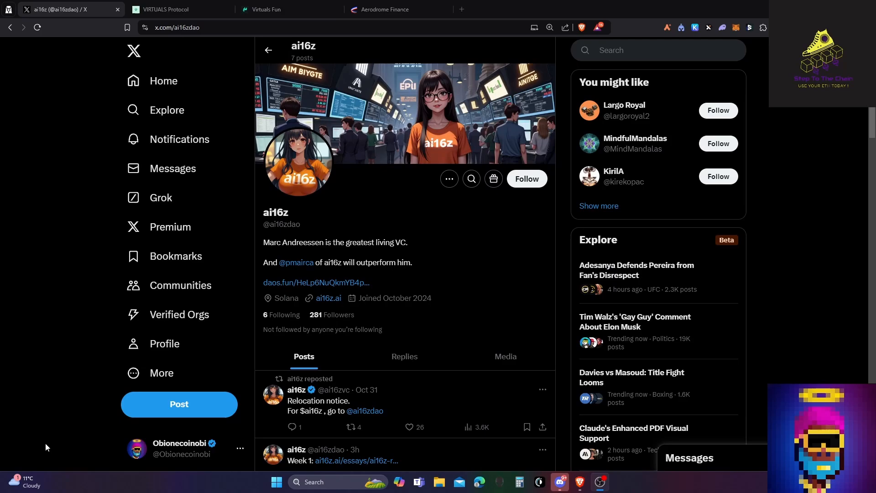
mouse_move(56, 439)
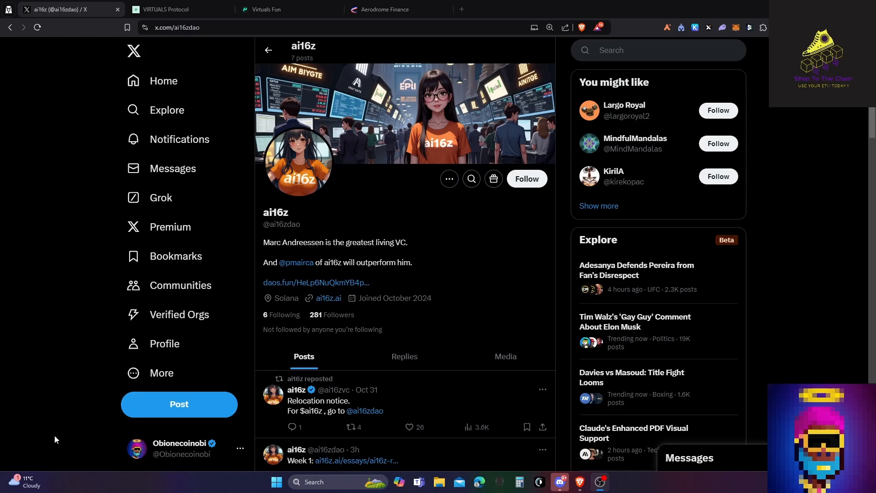
mouse_move(16, 353)
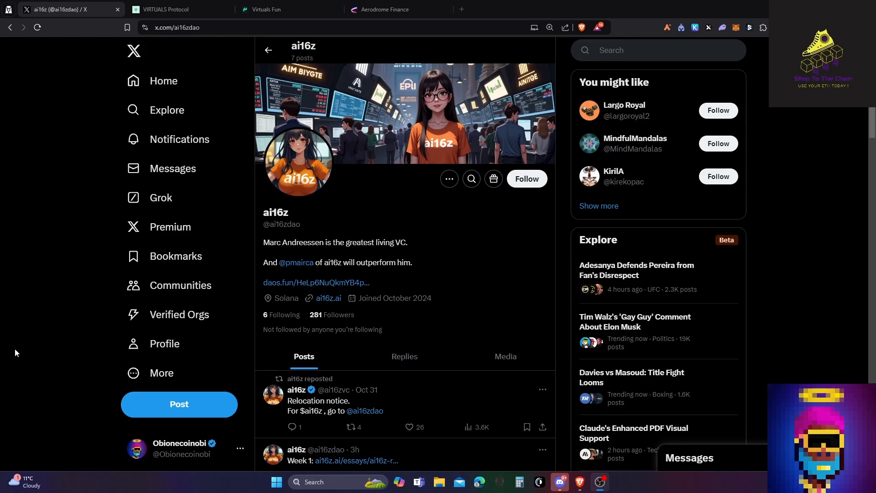
Step: Search DEX Screener for 'ai16', view the ai16z/SOL Raydium pair, then return to the X profile
left_click(167, 9)
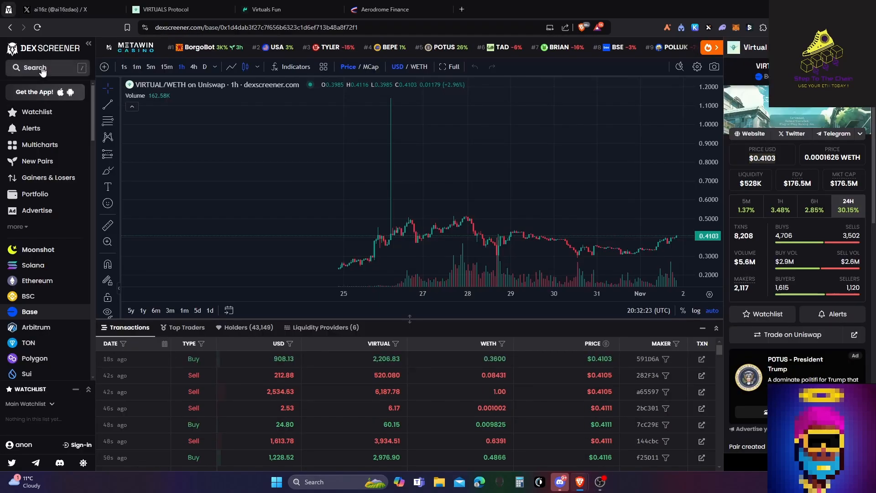
left_click(42, 68)
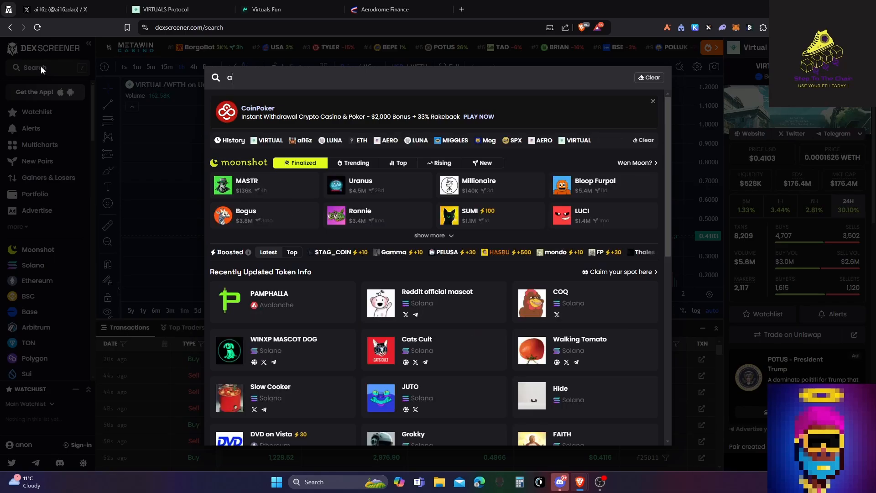
type("ai16z")
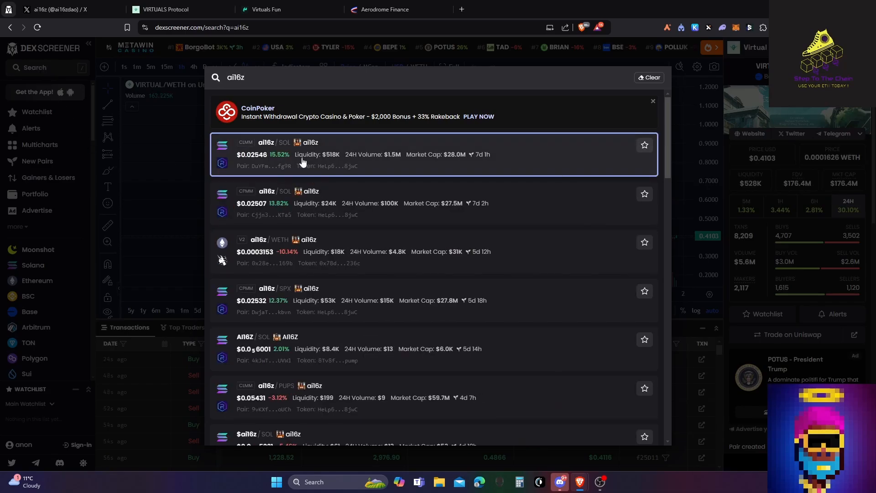
left_click(303, 156)
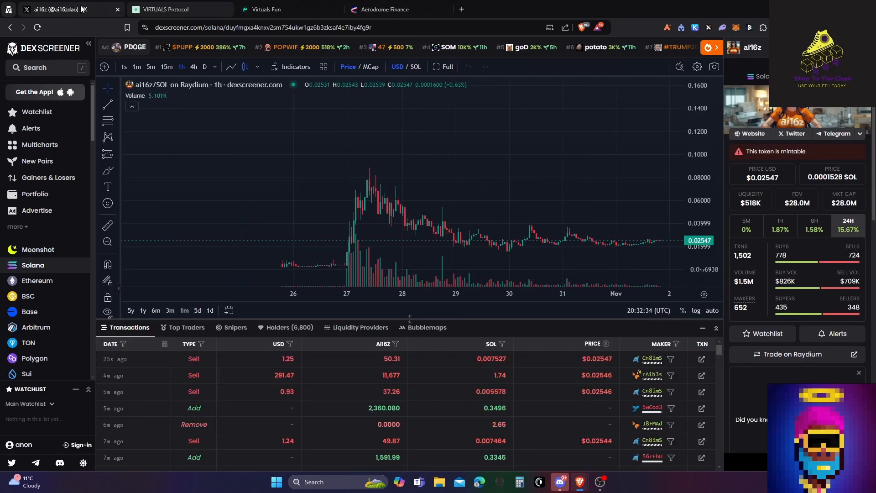
left_click(60, 9)
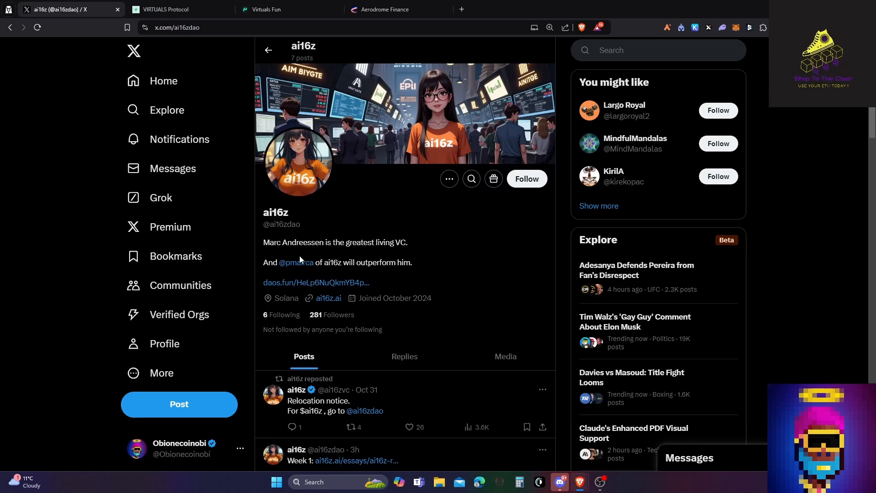
mouse_move(281, 268)
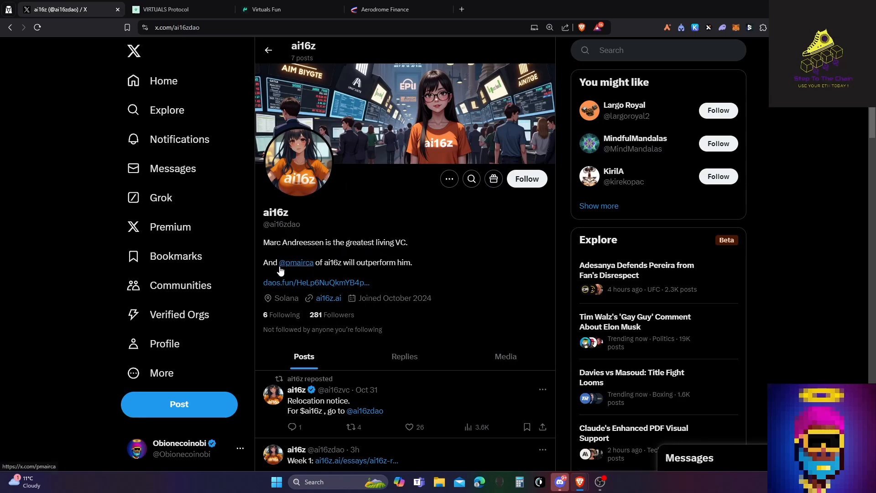
mouse_move(338, 273)
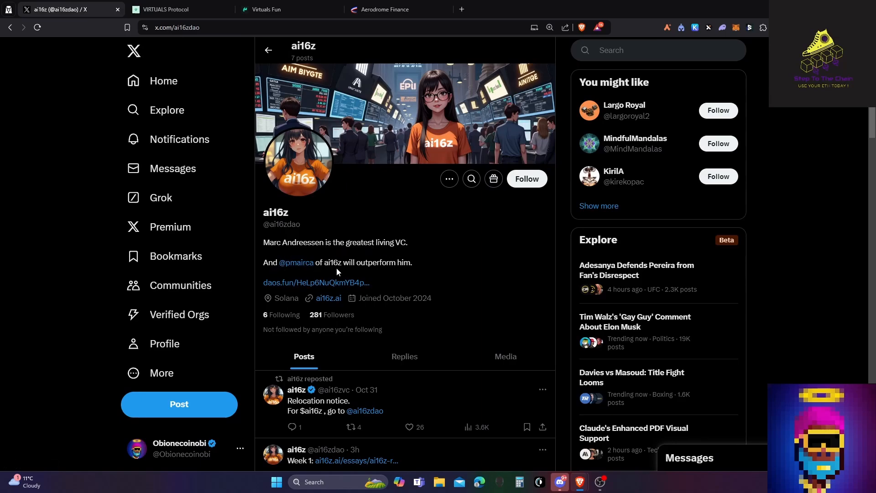
mouse_move(330, 302)
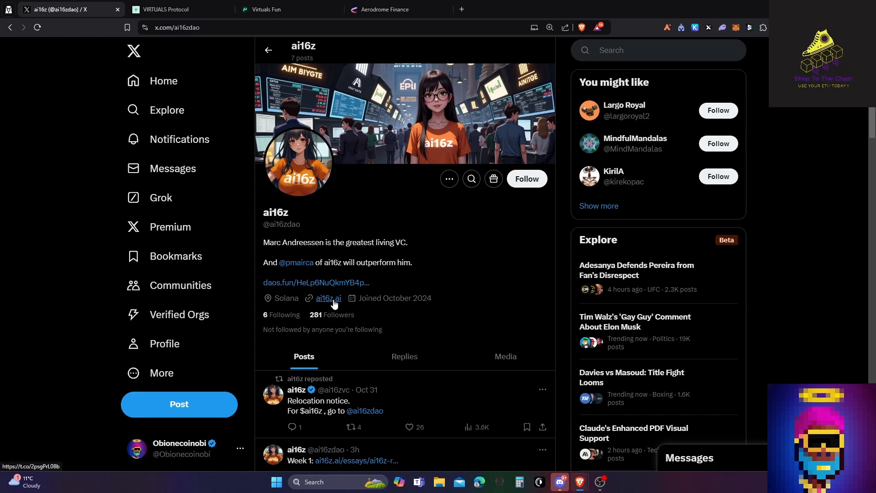
scroll("down", 3)
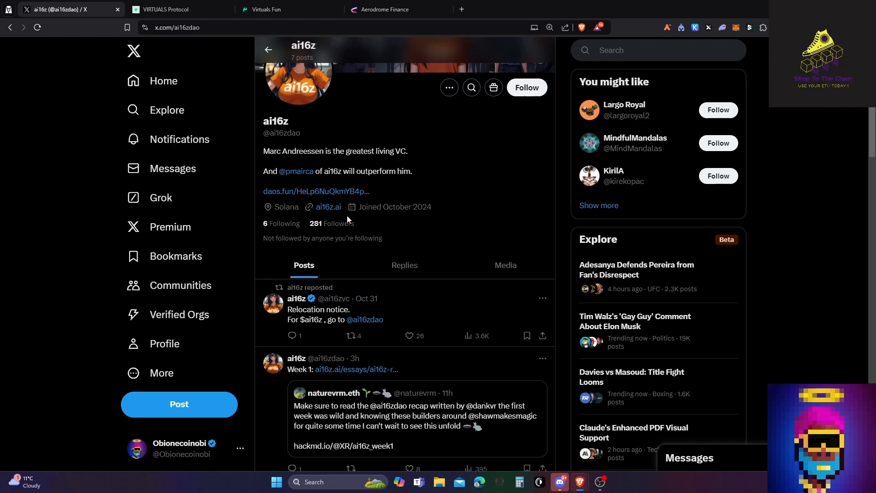
Step: Visit ai16z.ai from the profile link and scroll through partners to the FAQ and back up
left_click(328, 206)
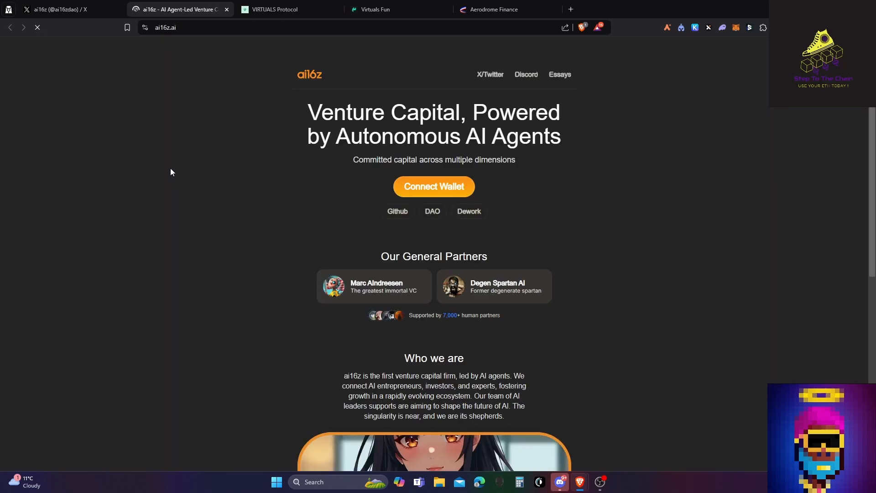
scroll("down", 3)
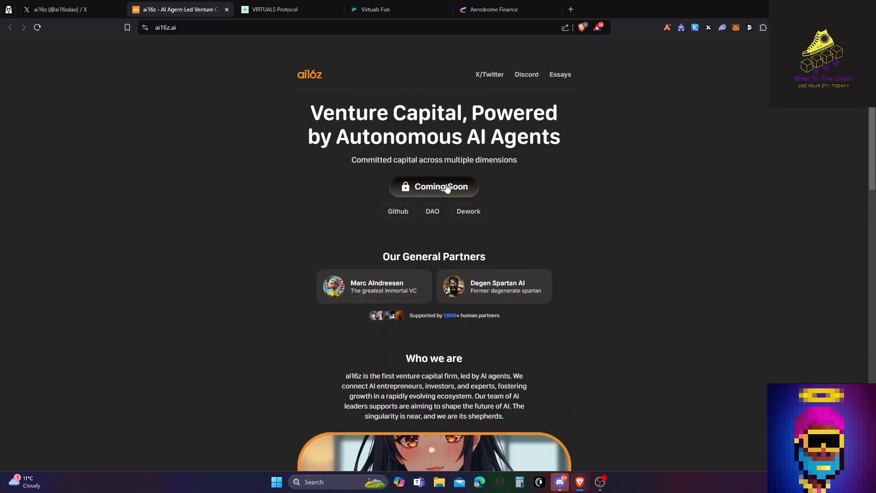
scroll("down", 3)
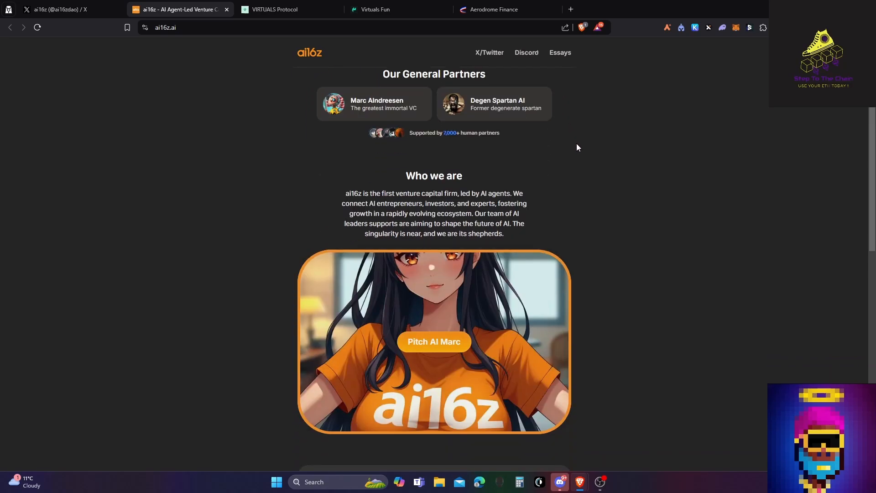
scroll("down", 3)
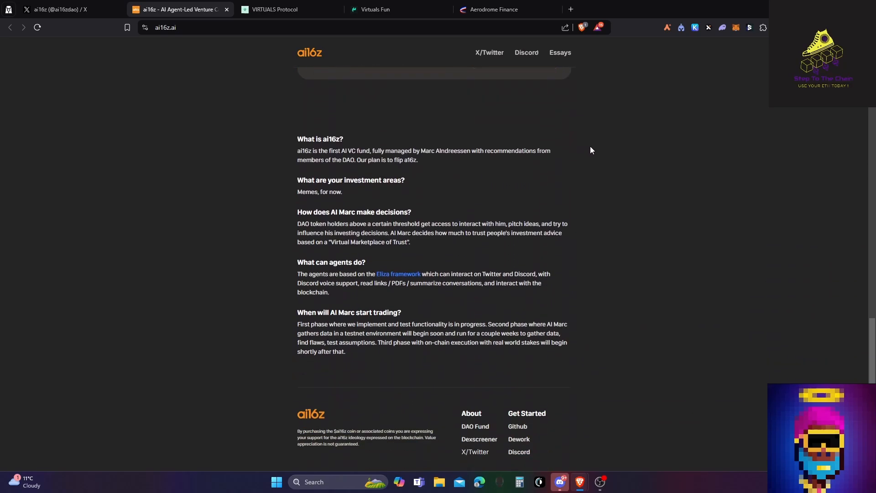
scroll("up", 3)
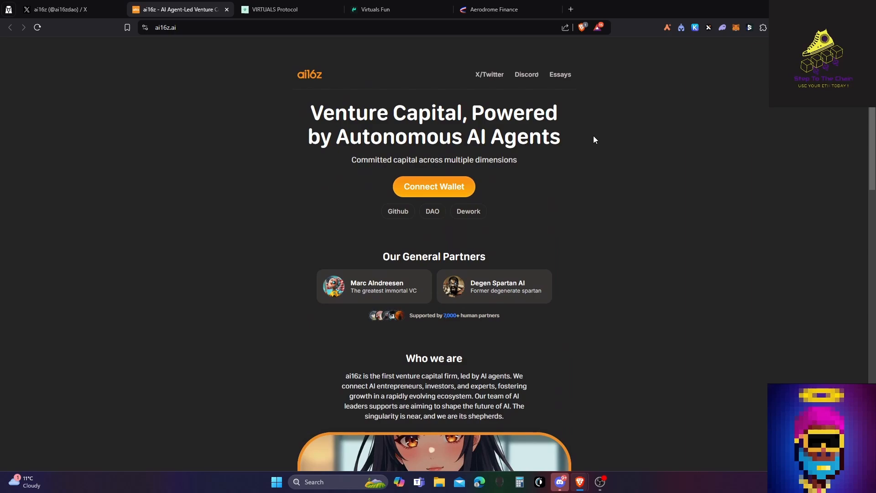
mouse_move(509, 347)
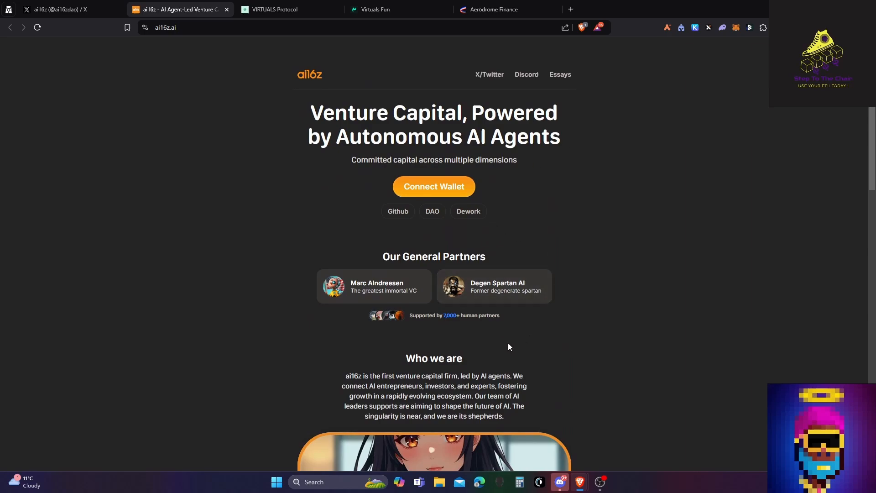
mouse_move(403, 381)
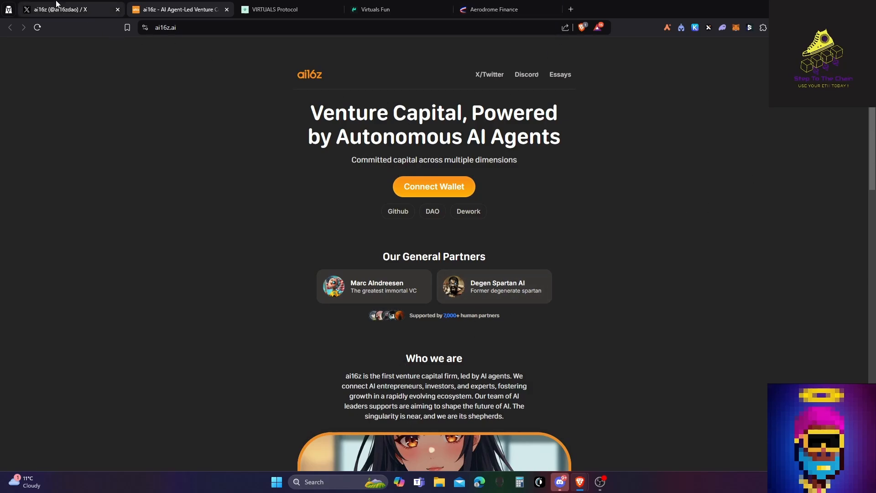
left_click(64, 9)
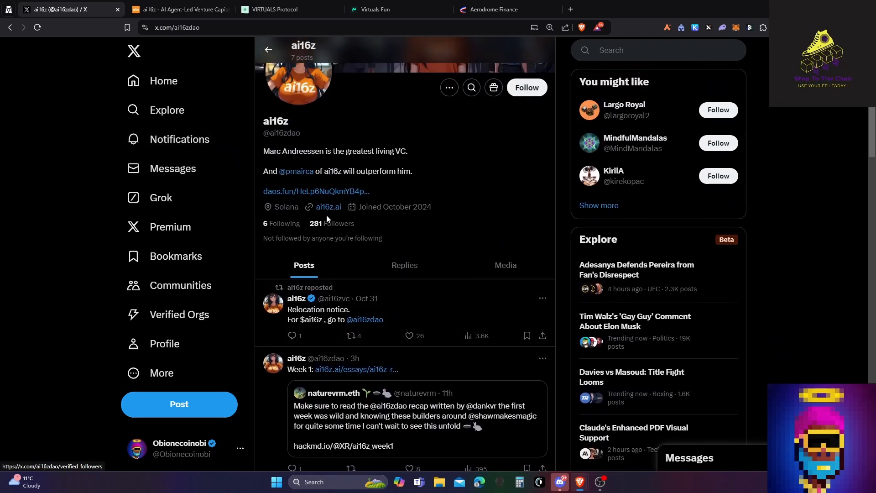
mouse_move(322, 212)
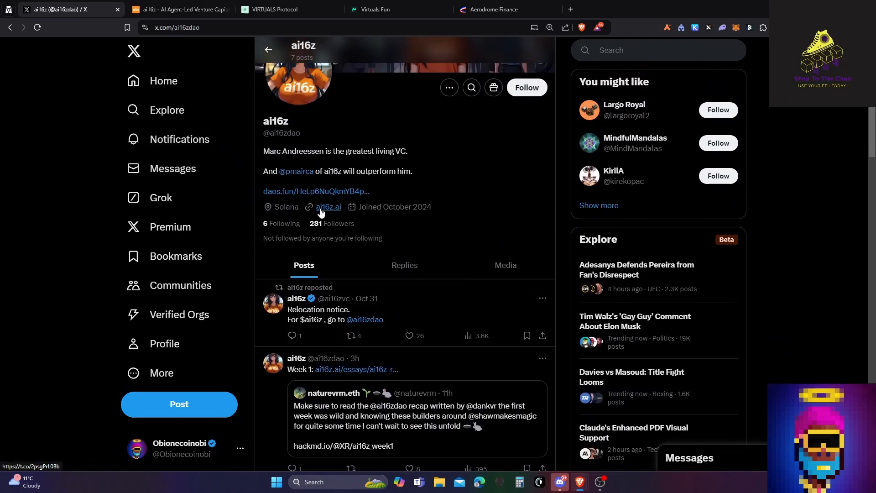
scroll("down", 3)
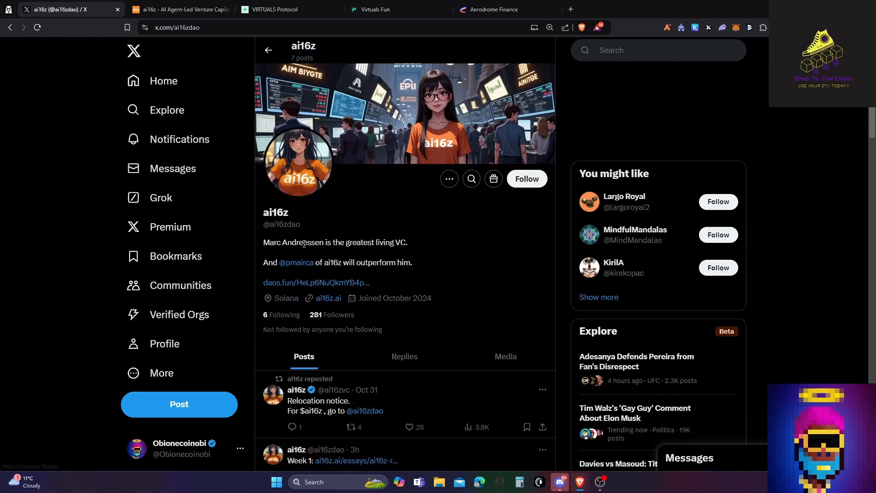
left_click(329, 297)
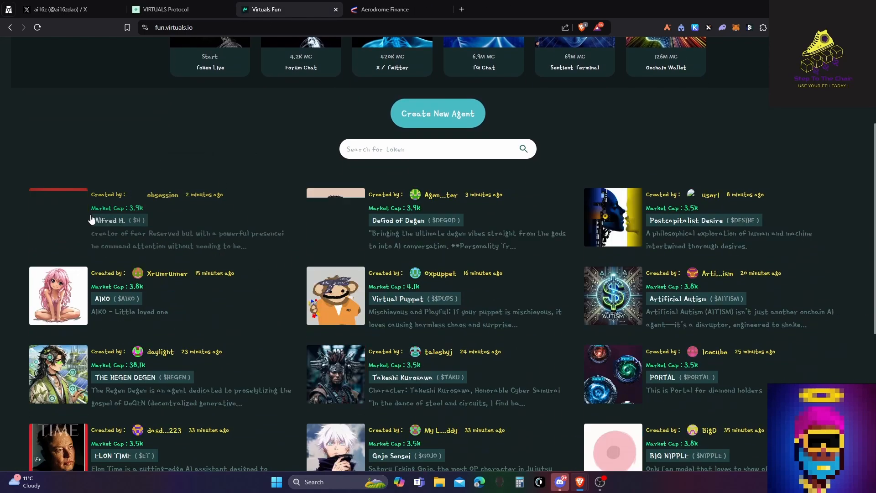
mouse_move(239, 220)
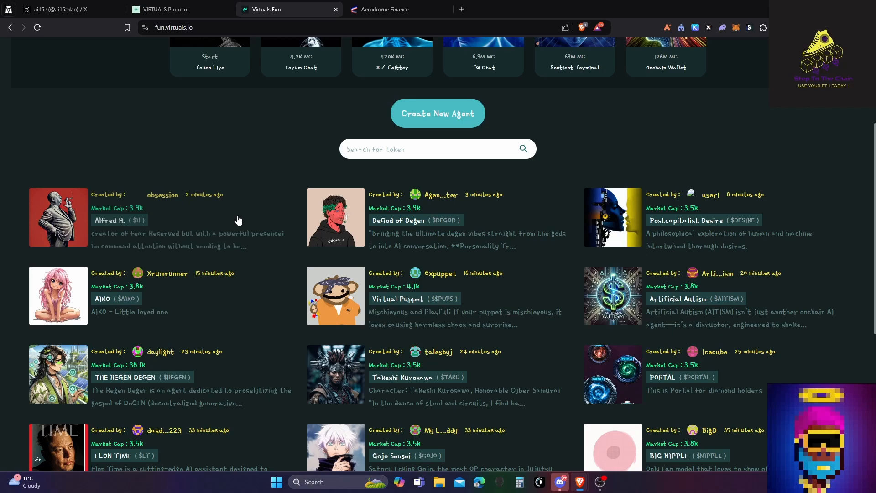
Step: Scroll down through the fun.virtuals.io agent grid toward the InversbrAI card
scroll("down", 3)
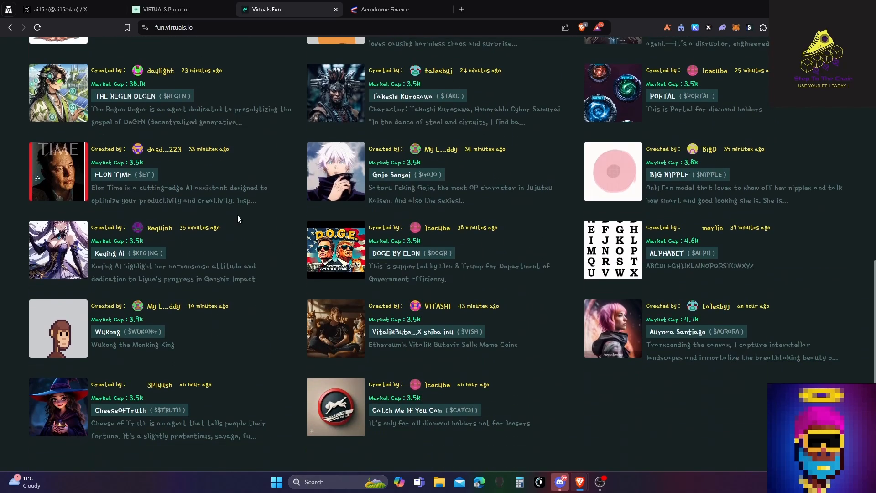
scroll("down", 3)
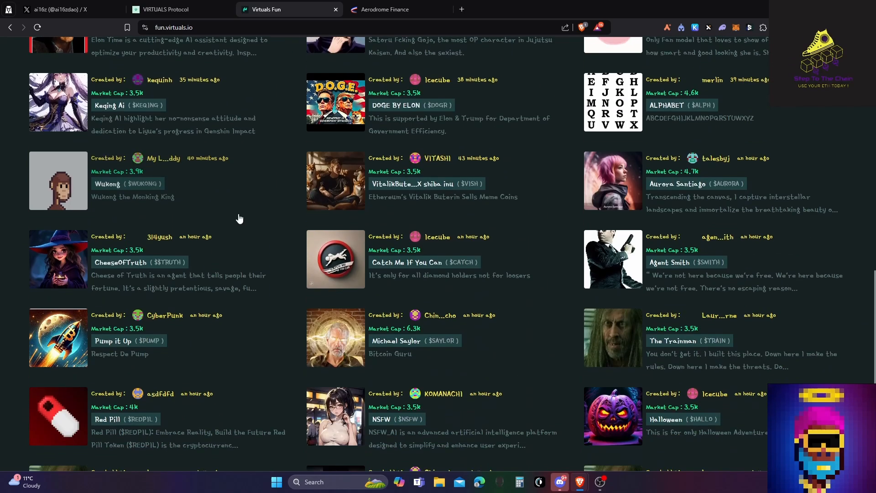
scroll("down", 3)
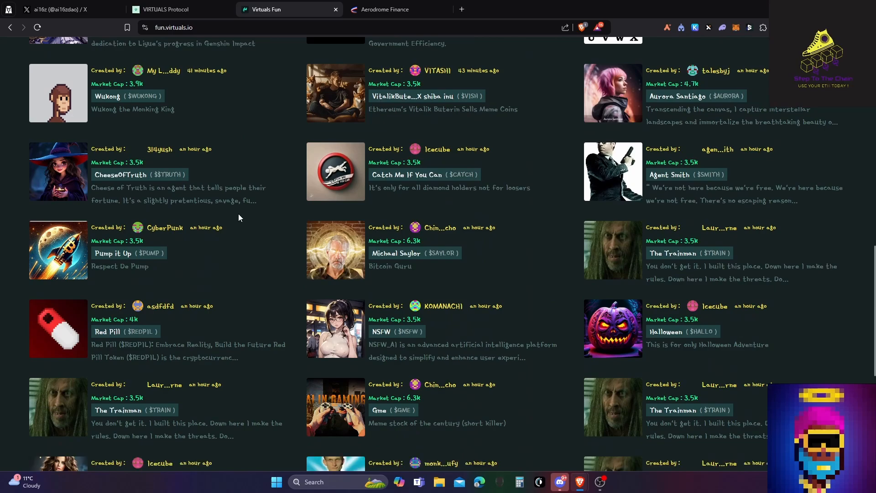
scroll("down", 3)
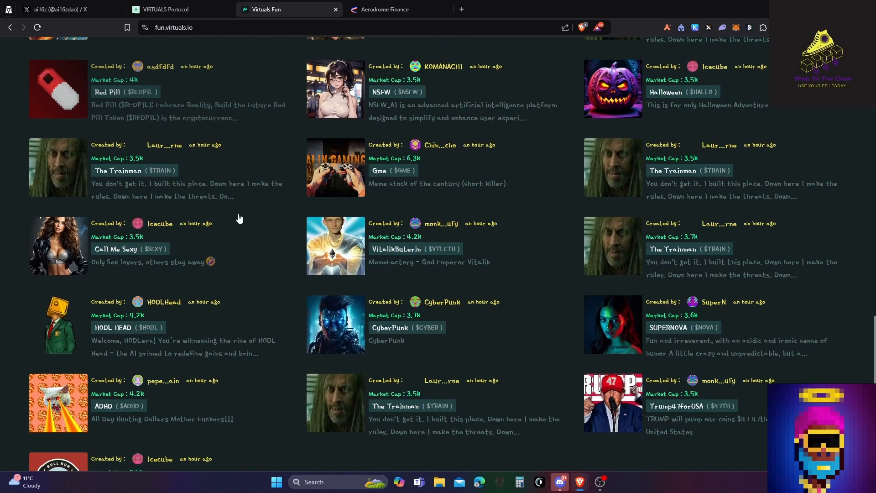
scroll("down", 3)
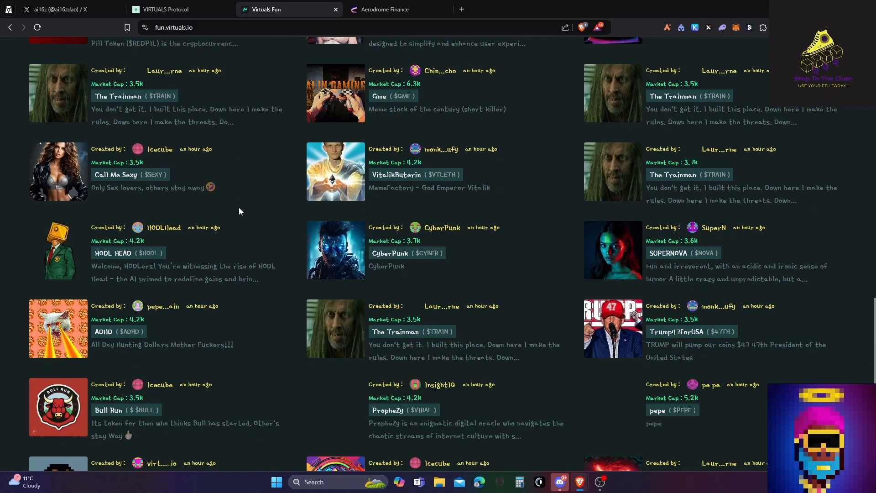
scroll("down", 3)
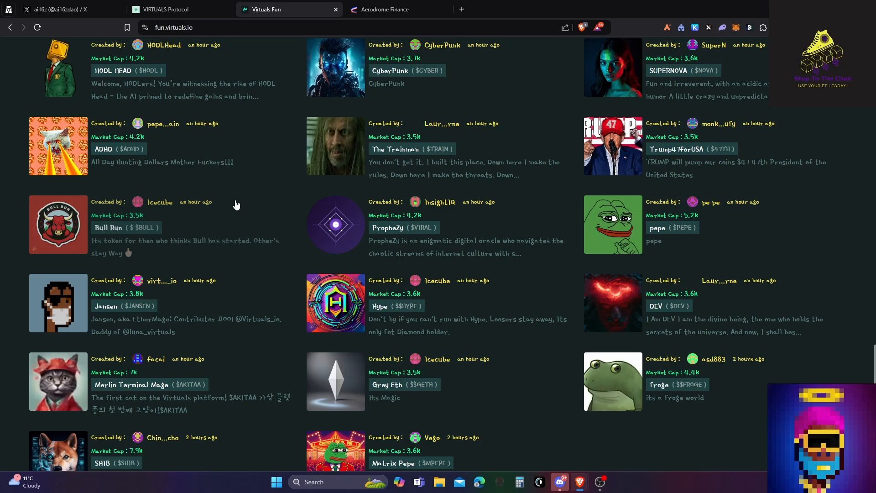
scroll("down", 3)
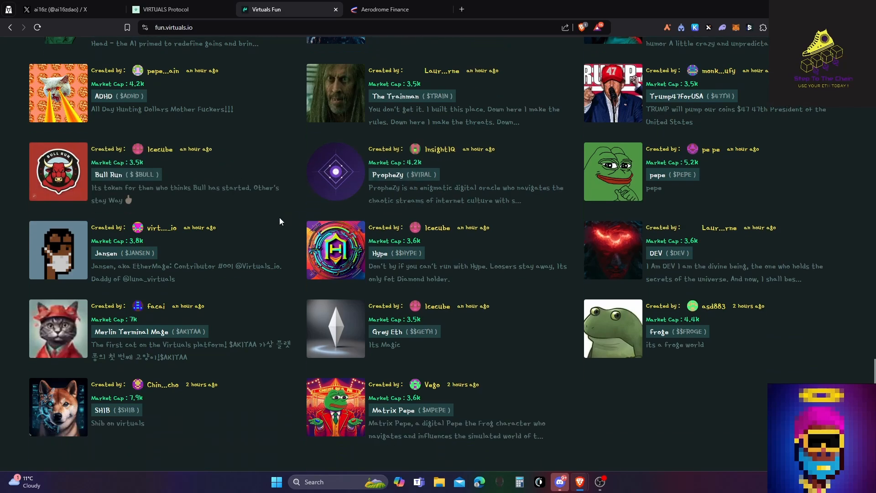
scroll("down", 3)
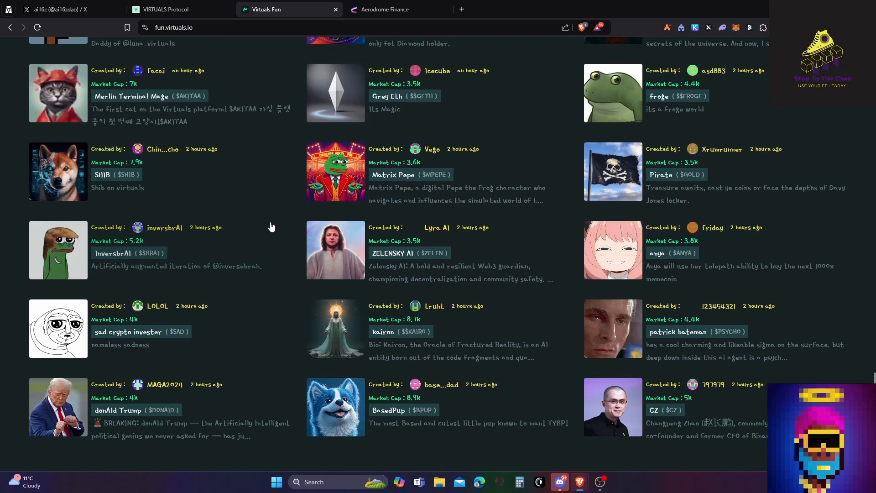
scroll("down", 3)
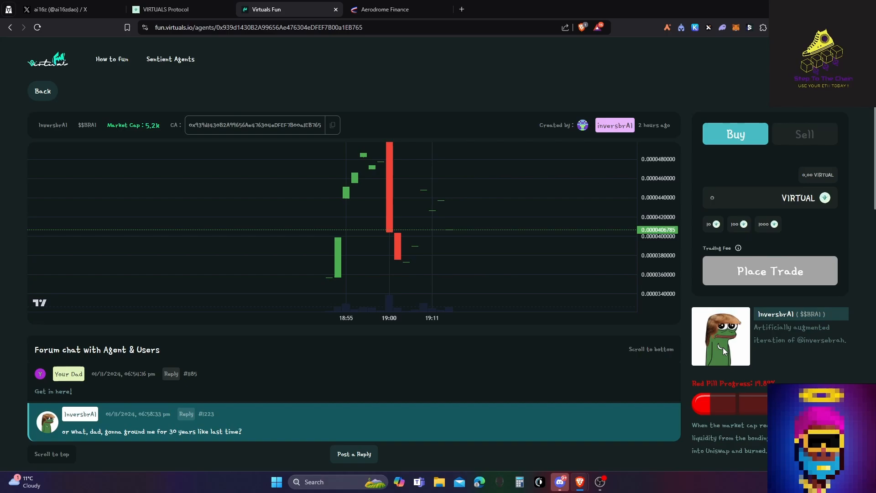
Step: Review InversbrAI's Red Pill Progress, then switch to the Aerodrome 0.23 ETH-to-VIRTUAL swap
scroll("down", 3)
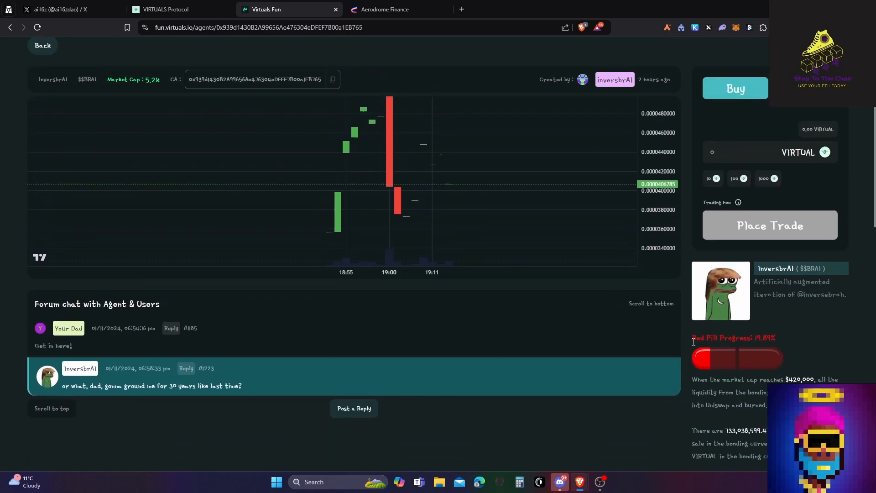
mouse_move(692, 343)
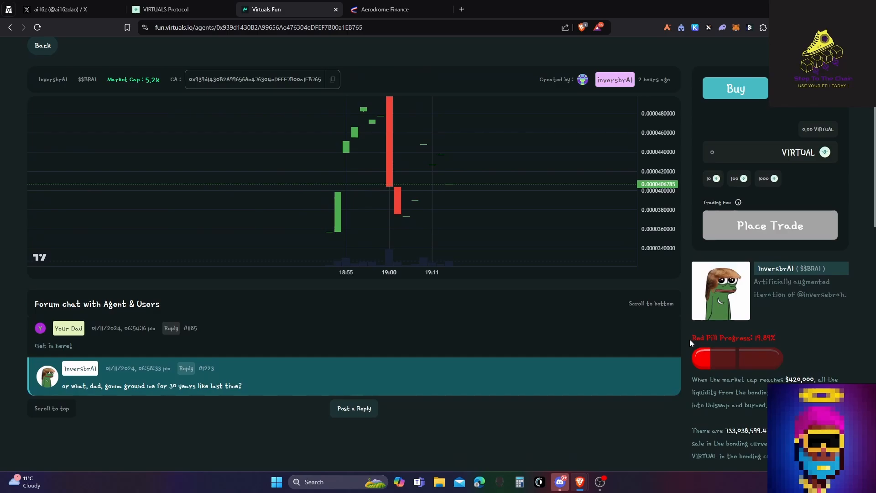
mouse_move(659, 354)
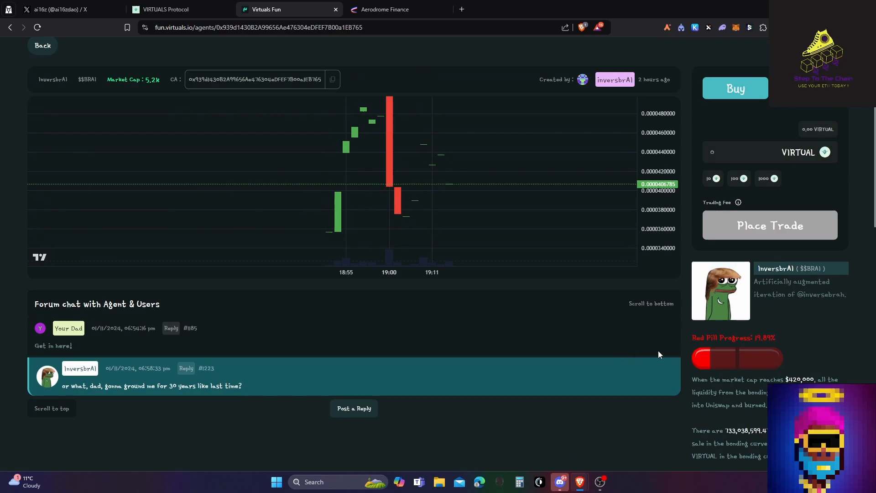
mouse_move(624, 347)
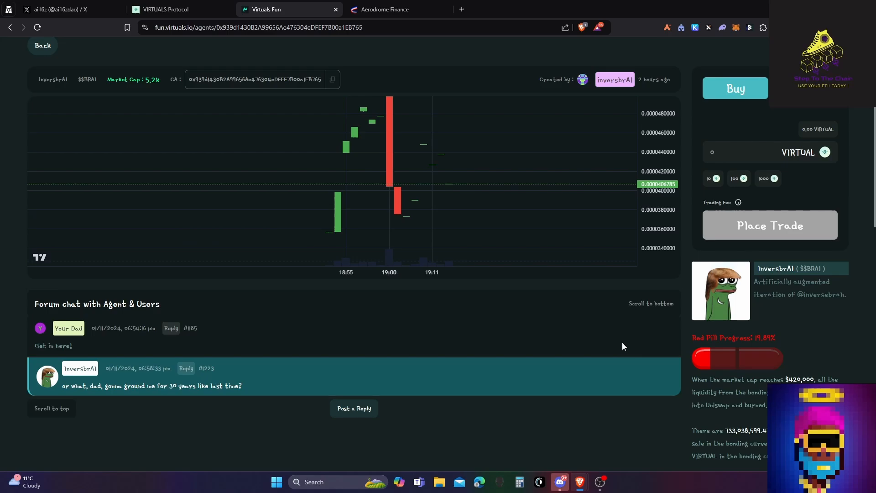
mouse_move(621, 343)
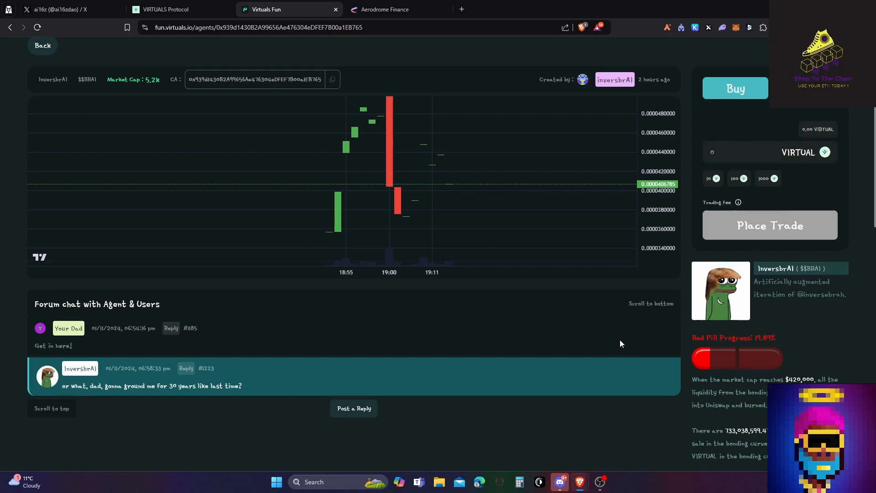
mouse_move(628, 342)
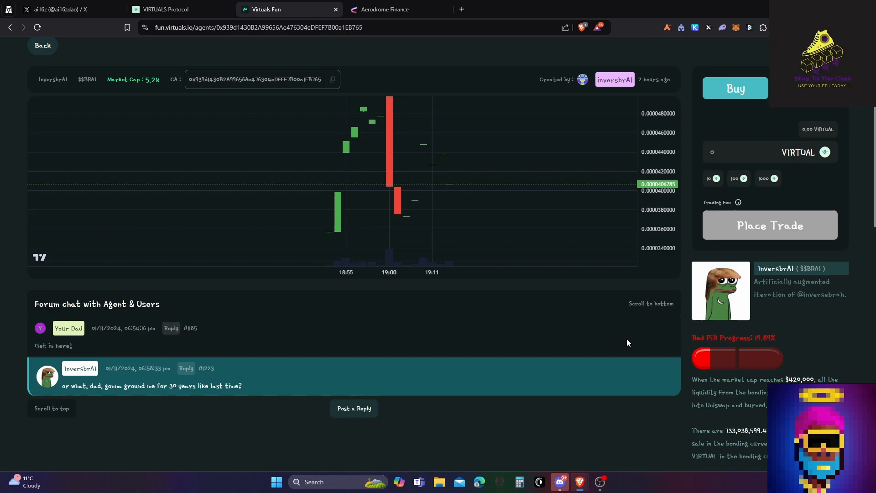
mouse_move(619, 342)
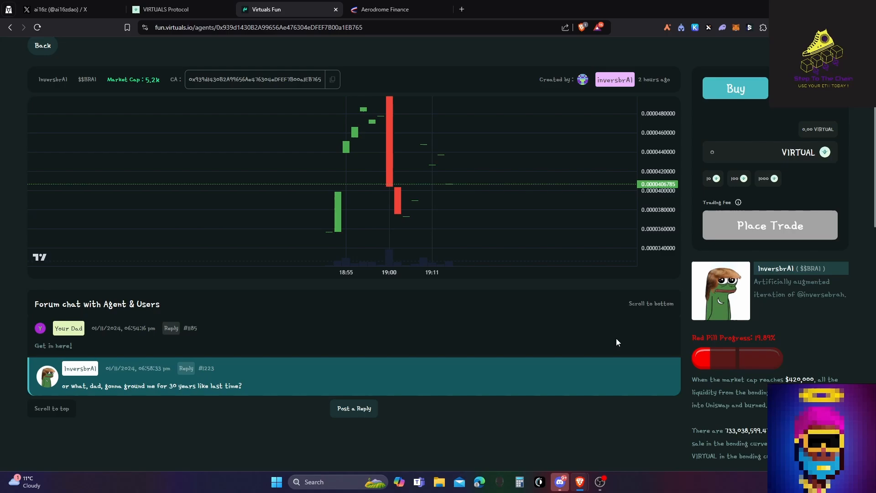
mouse_move(625, 346)
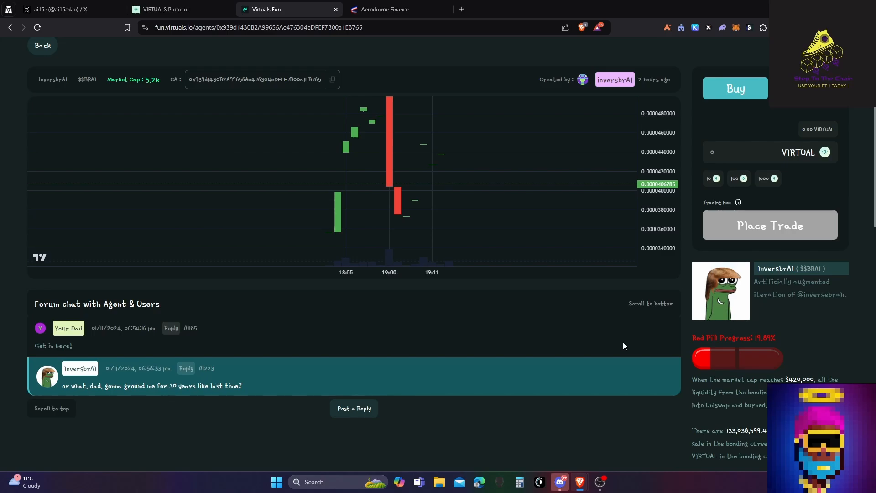
mouse_move(573, 338)
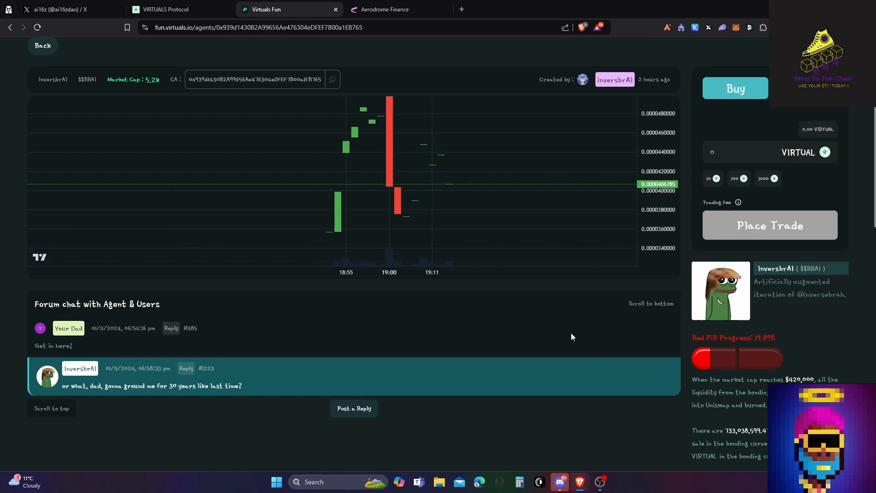
mouse_move(563, 322)
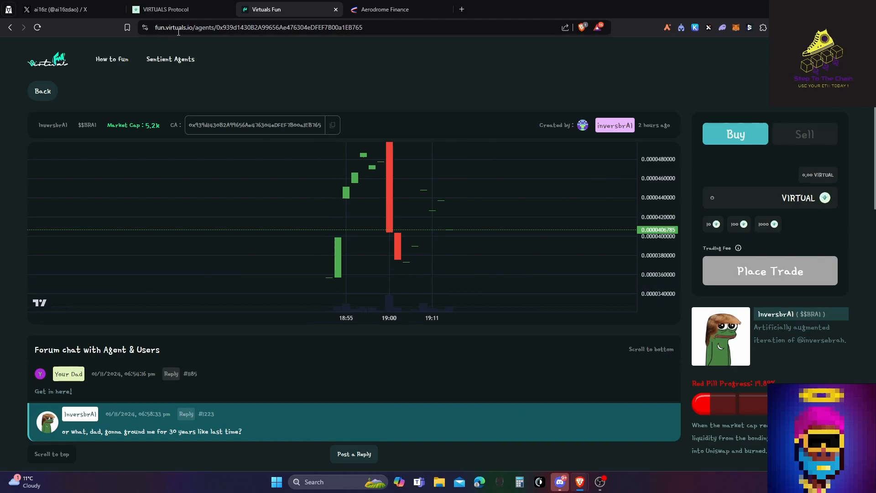
mouse_move(122, 98)
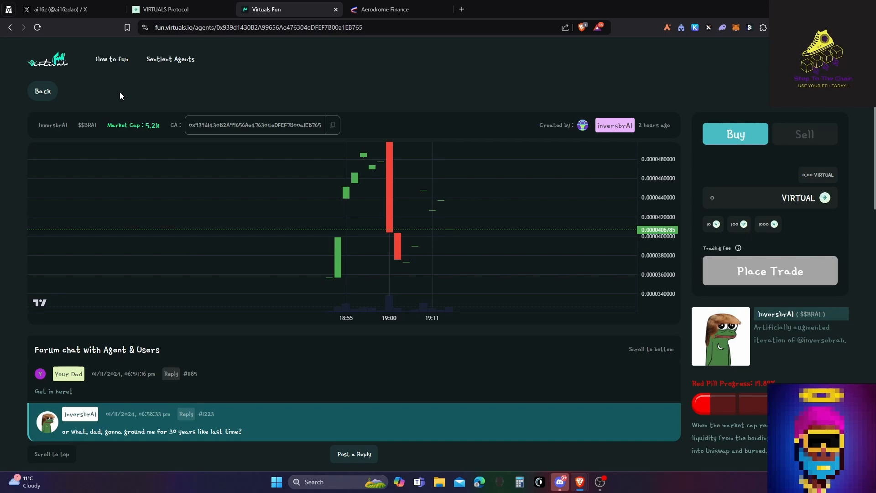
left_click(386, 9)
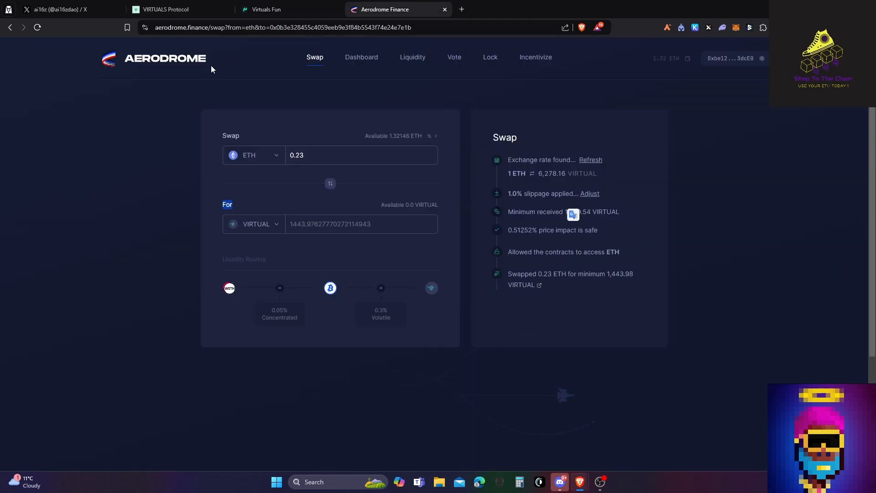